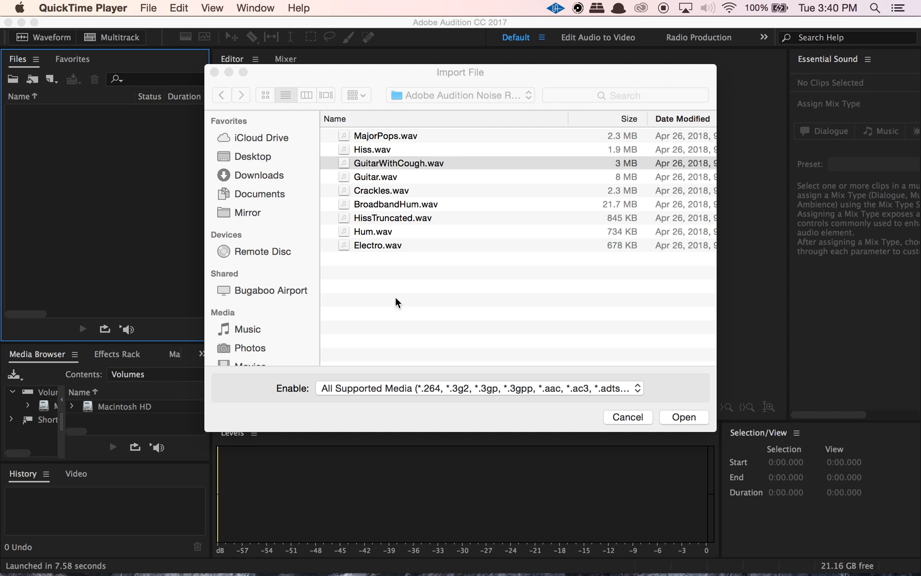
# Step: Select GuitarWithCough.wav in the Import File dialog's file list
pyautogui.click(398, 164)
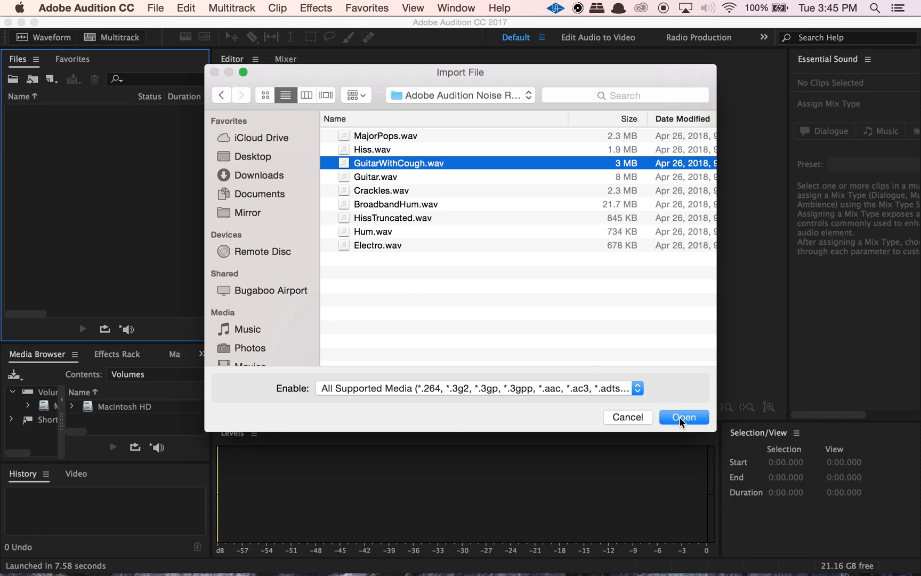
# Step: Open GuitarWithCough.wav, place the playhead near 10.45 s and show the spectral frequency display
pyautogui.click(684, 417)
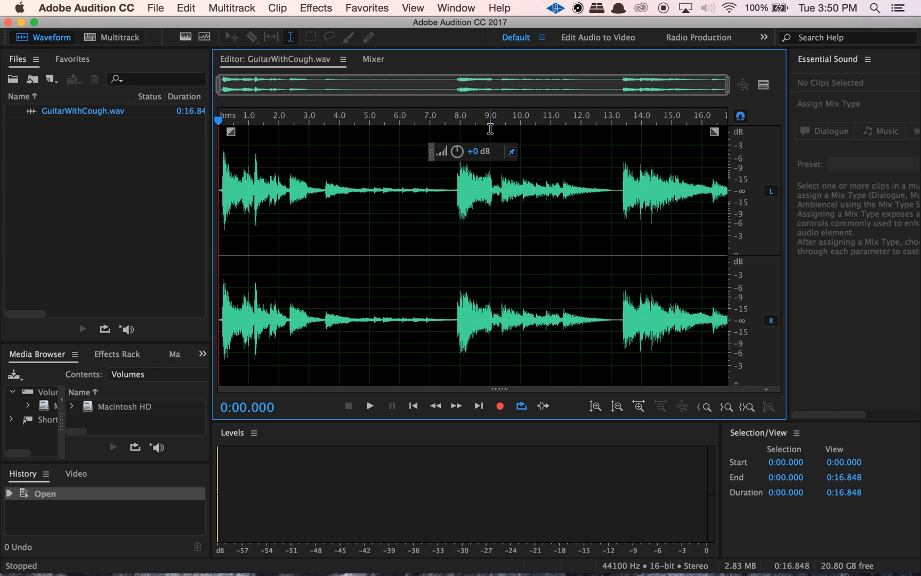
pyautogui.click(369, 405)
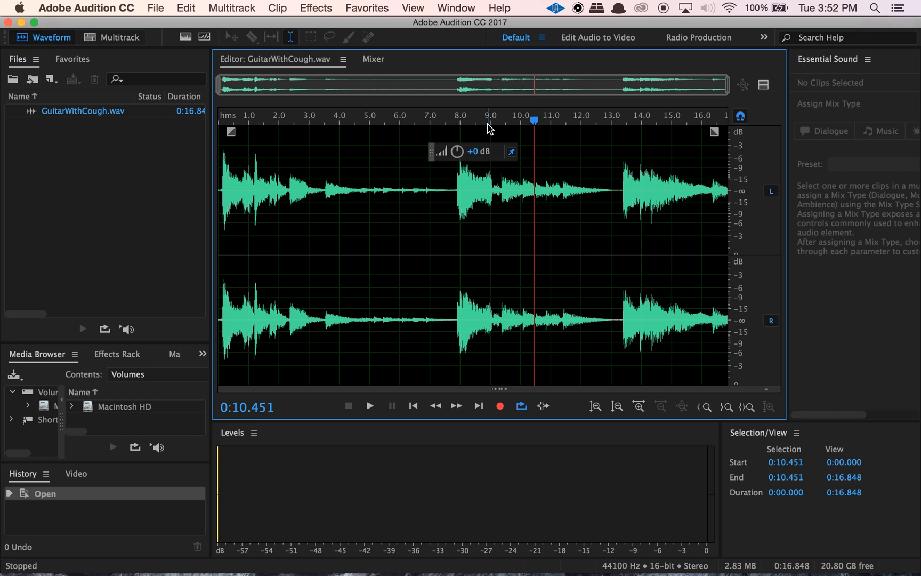
pyautogui.click(413, 9)
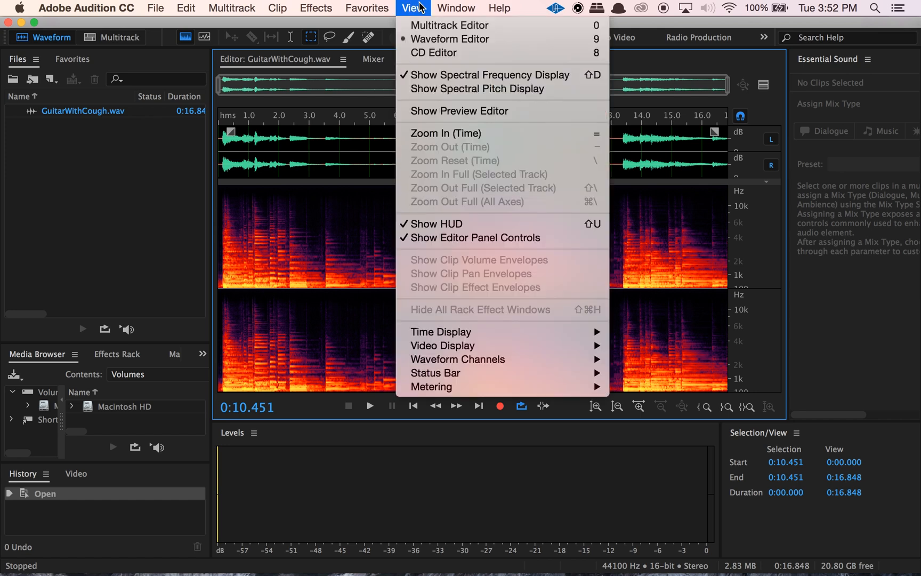
pyautogui.moveTo(475, 78)
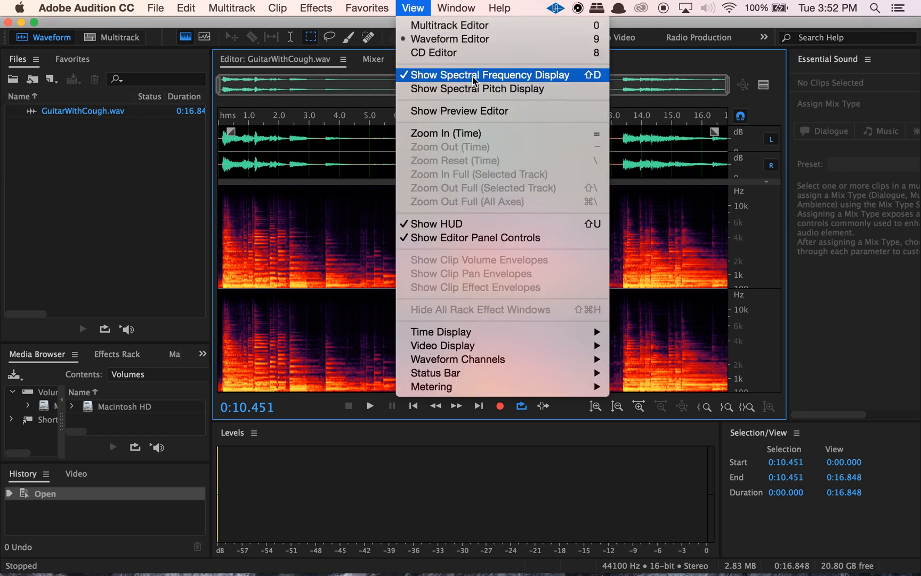
pyautogui.moveTo(563, 86)
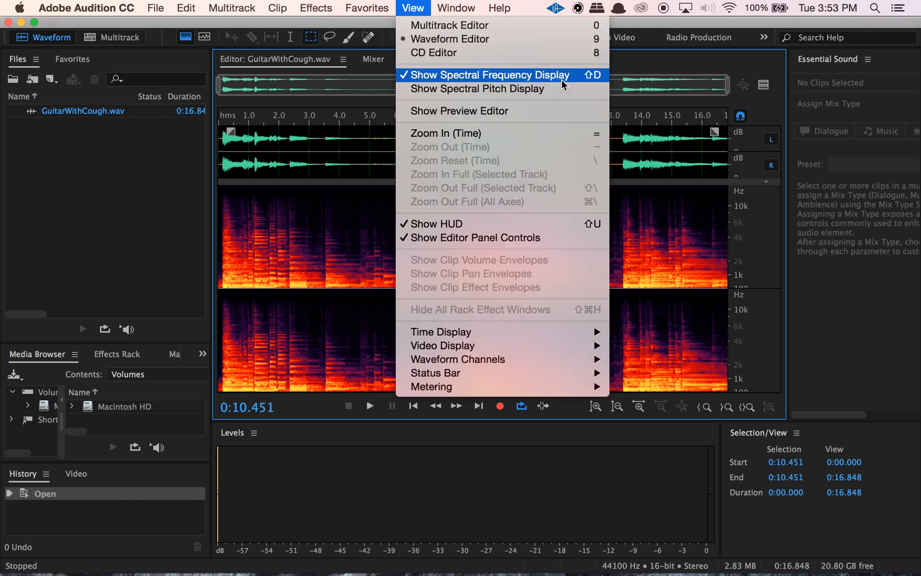
# Step: Dismiss the View menu so the spectral display fills the editor
pyautogui.click(489, 74)
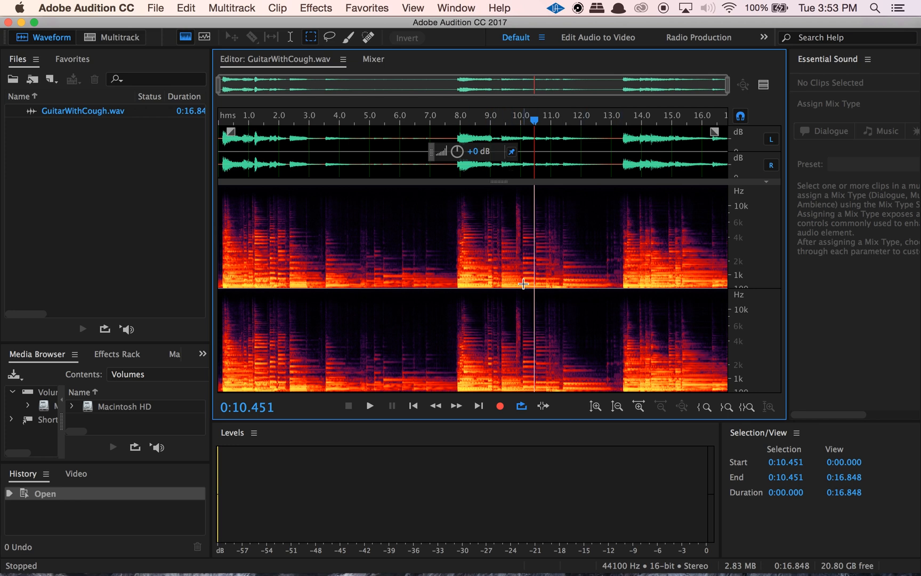
pyautogui.moveTo(461, 422)
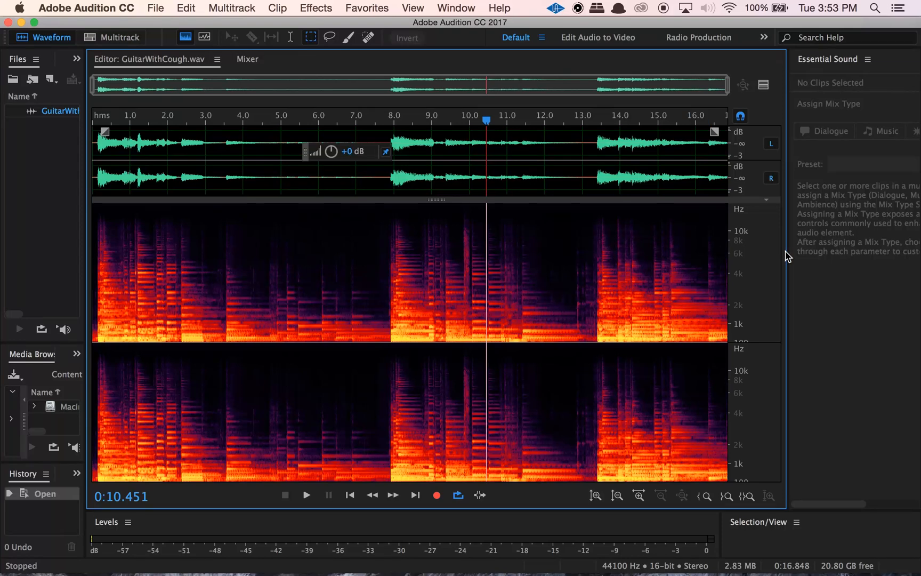
# Step: Widen the editor and zoom to about 8.7–11.3 s, auditioning around the cough near 9.9 s
pyautogui.moveTo(788, 256); pyautogui.dragTo(841, 250)
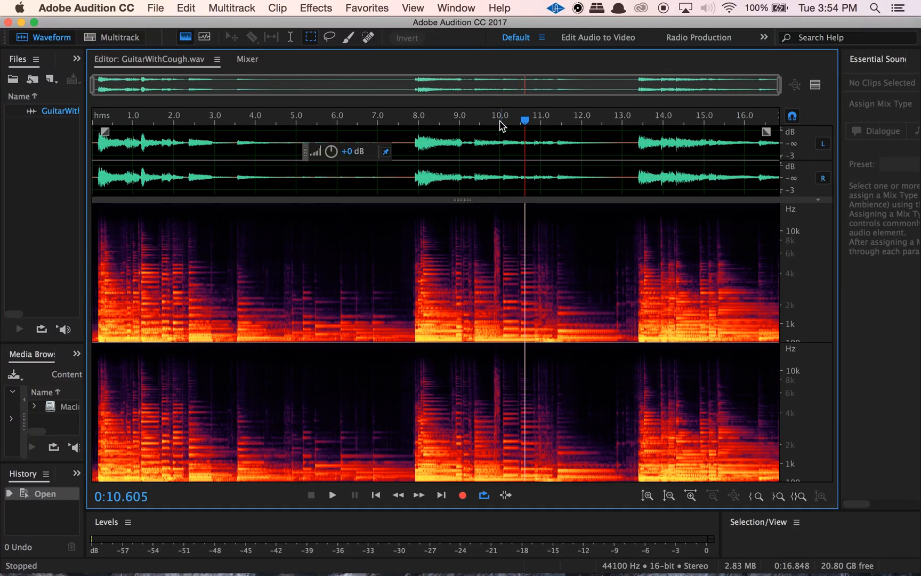
pyautogui.click(496, 120)
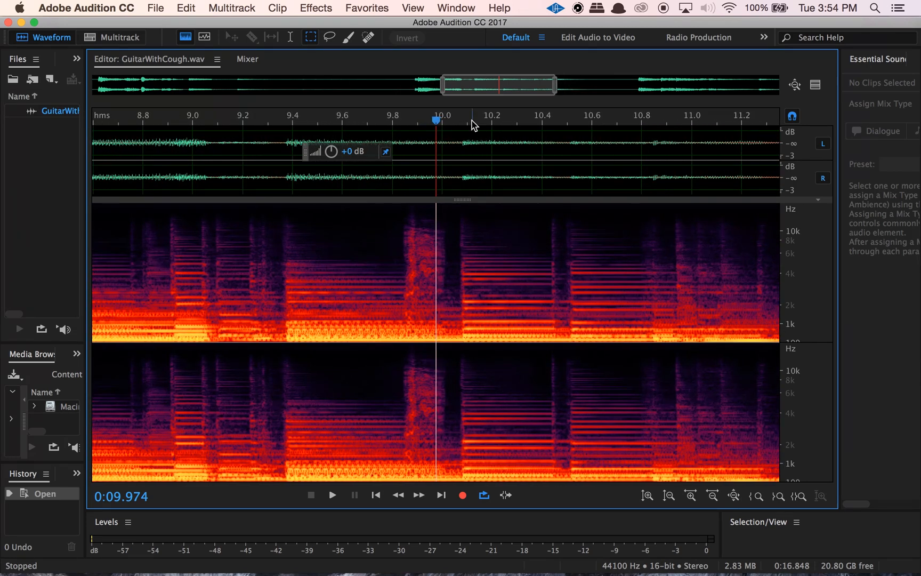
pyautogui.click(299, 125)
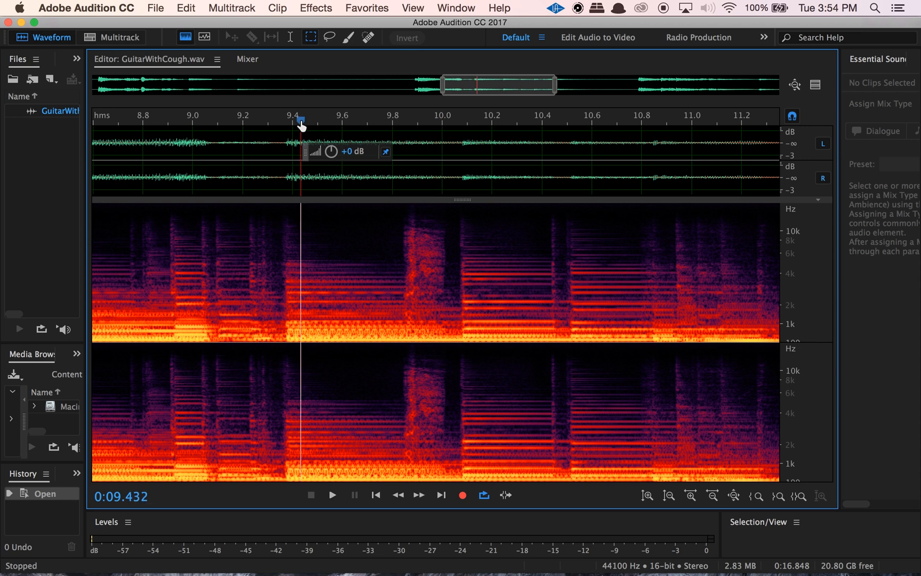
pyautogui.click(332, 509)
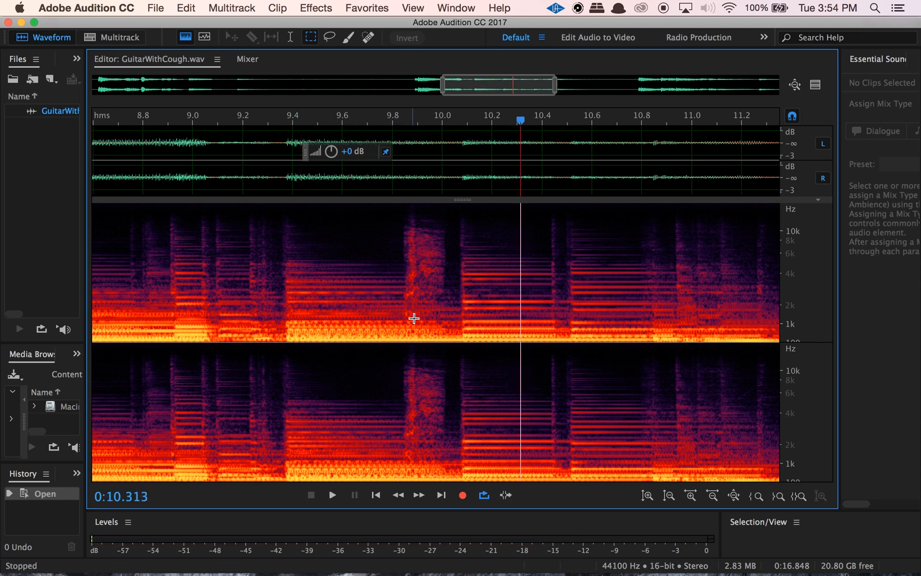
pyautogui.click(275, 117)
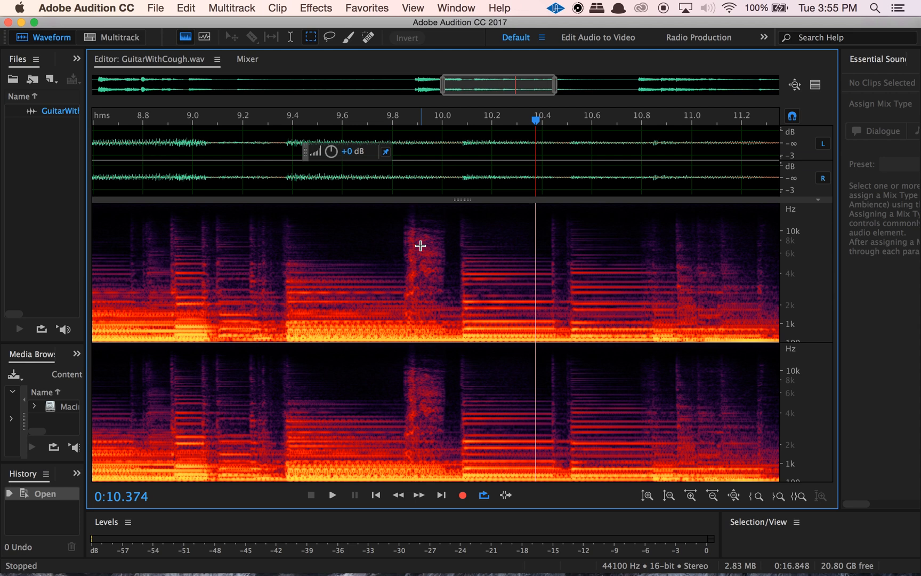
pyautogui.moveTo(432, 305)
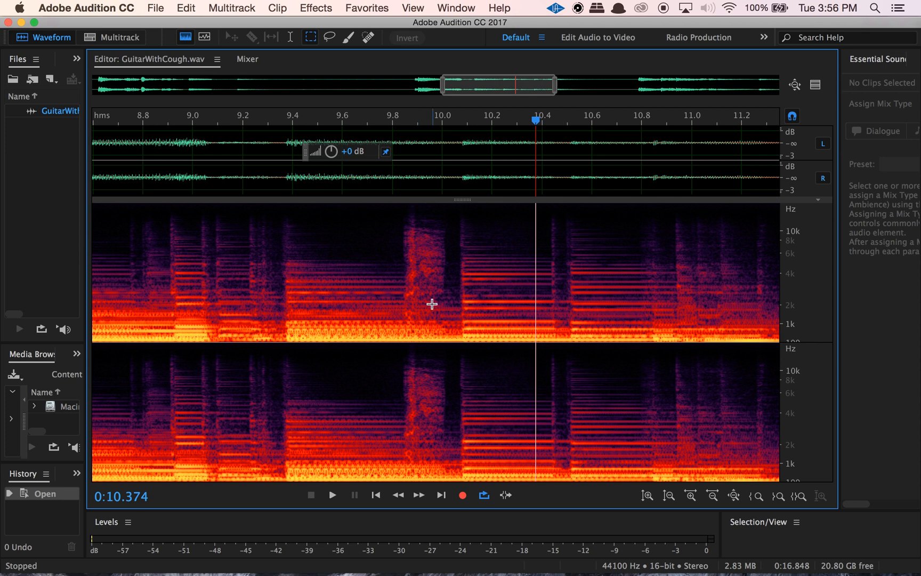
pyautogui.moveTo(423, 315)
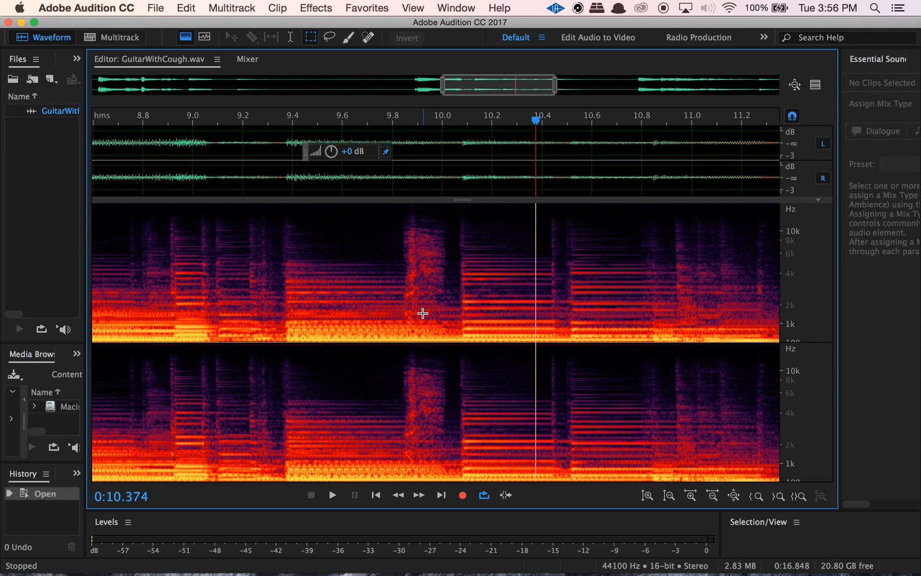
pyautogui.moveTo(420, 259)
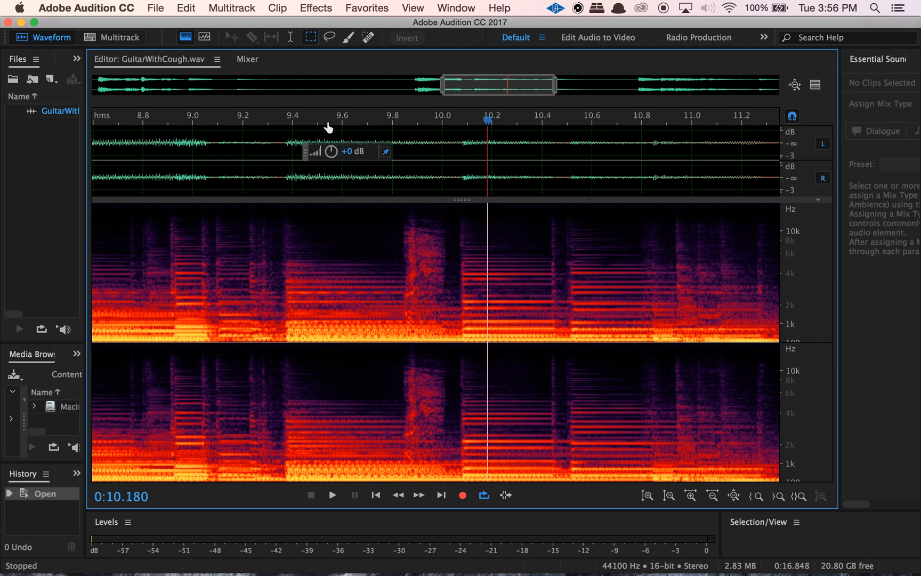
pyautogui.moveTo(423, 244)
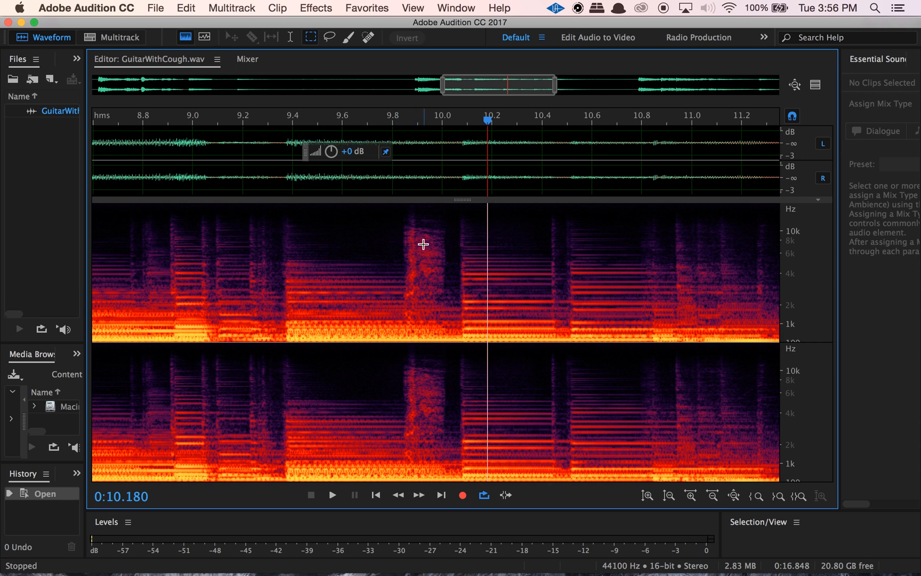
# Step: Switch to the Spot Healing Brush tool
pyautogui.click(369, 38)
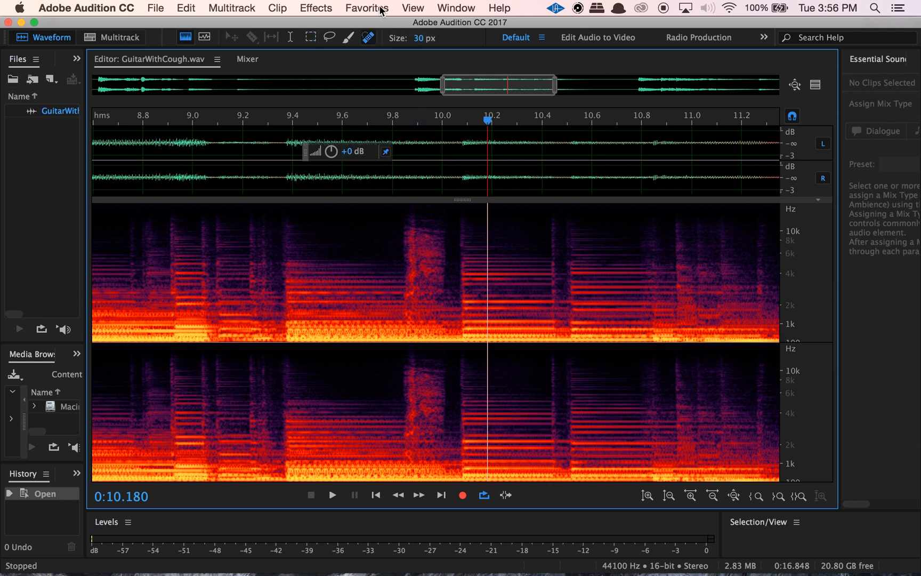
pyautogui.moveTo(369, 38)
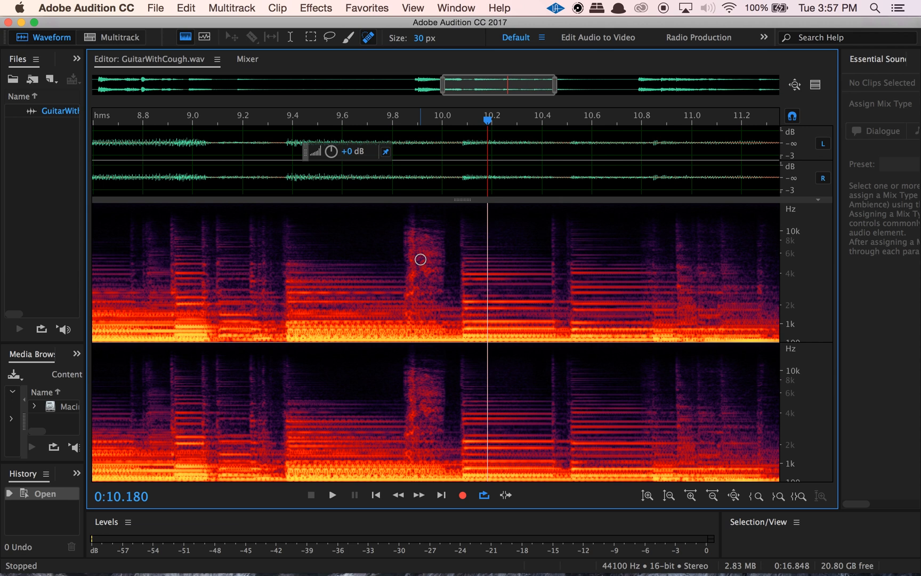
pyautogui.moveTo(423, 298)
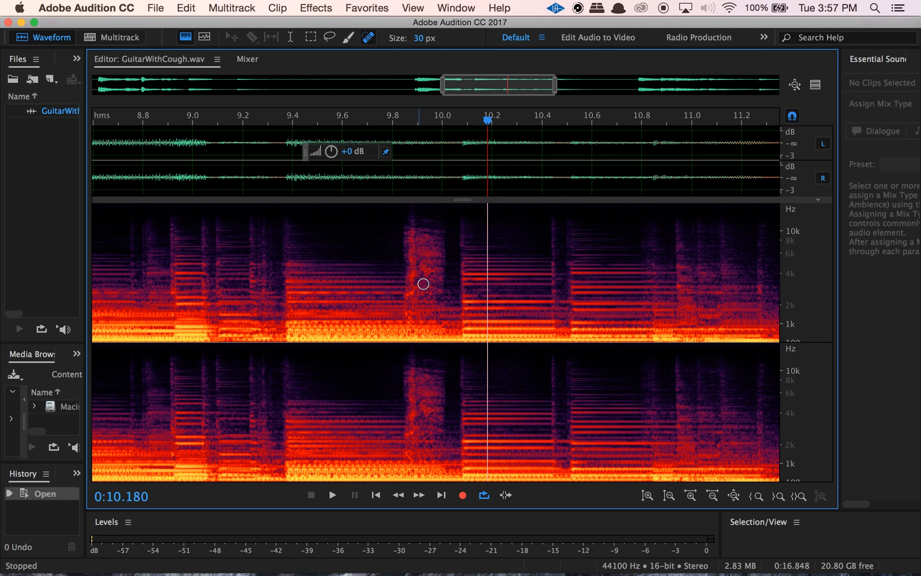
pyautogui.moveTo(418, 264)
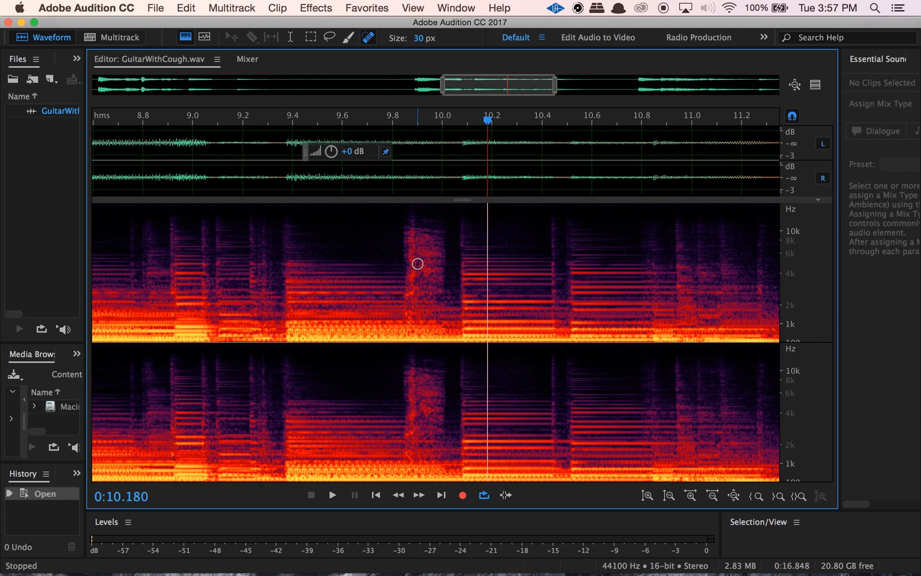
pyautogui.moveTo(420, 45)
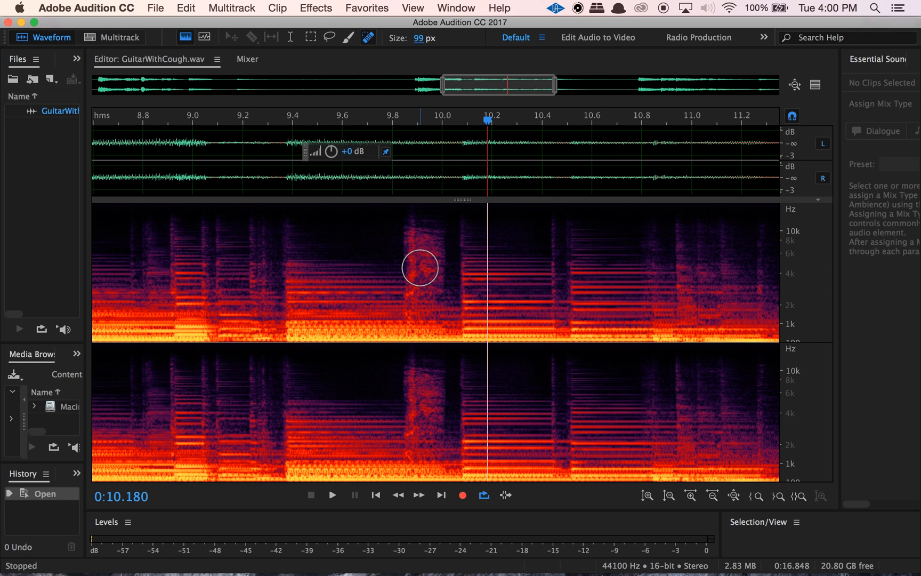
pyautogui.click(421, 267)
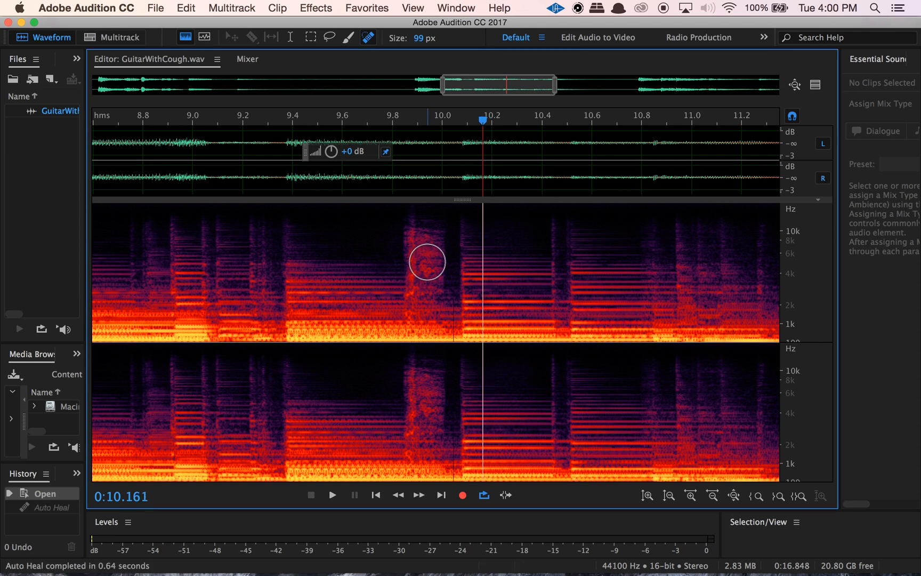
pyautogui.moveTo(421, 222)
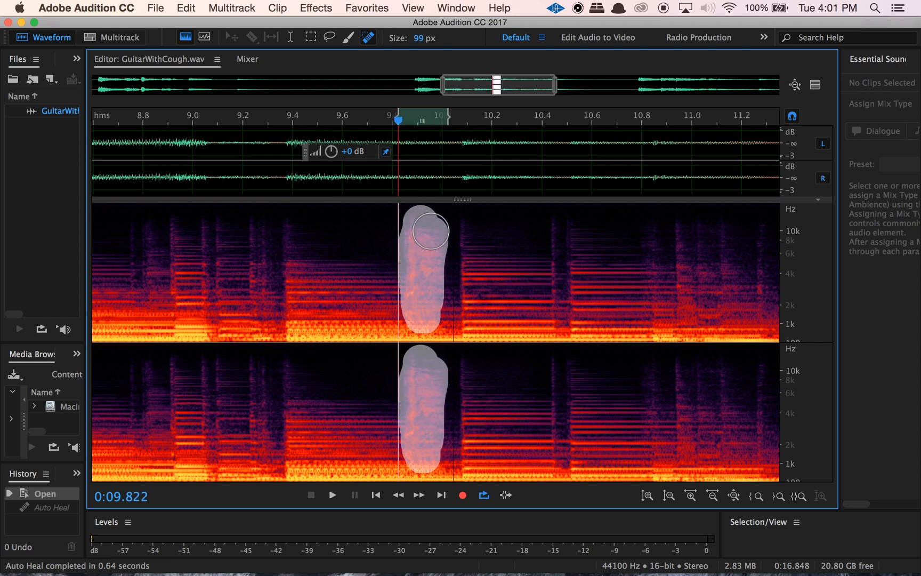
pyautogui.moveTo(426, 317)
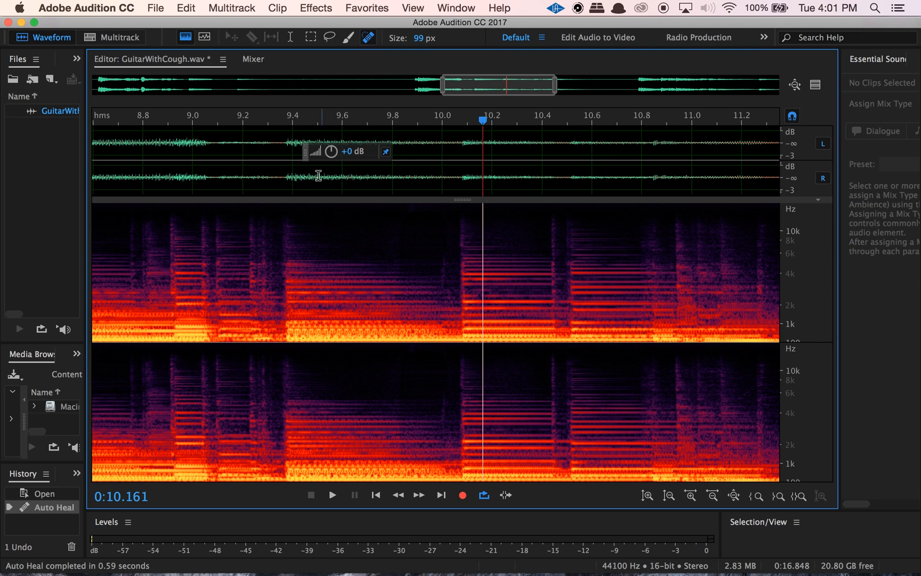
pyautogui.click(332, 510)
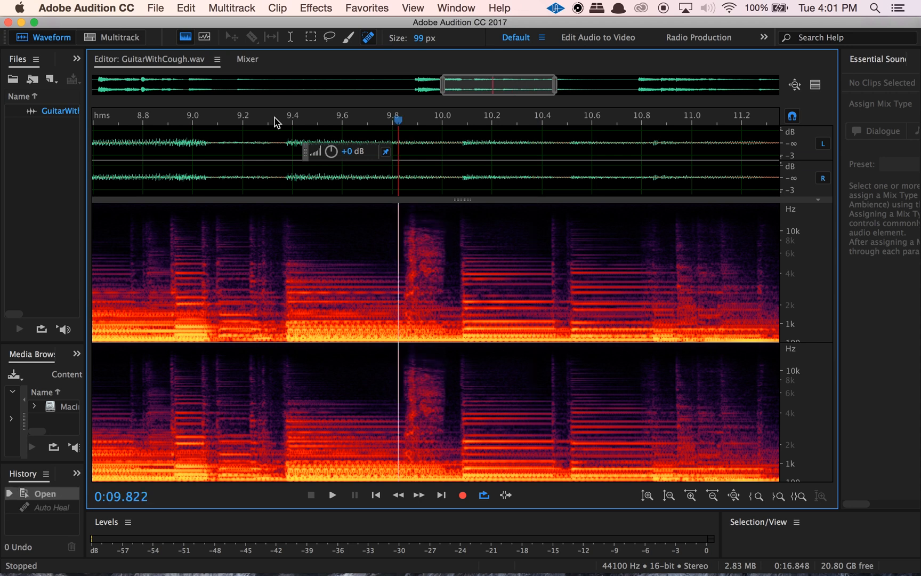
pyautogui.click(287, 118)
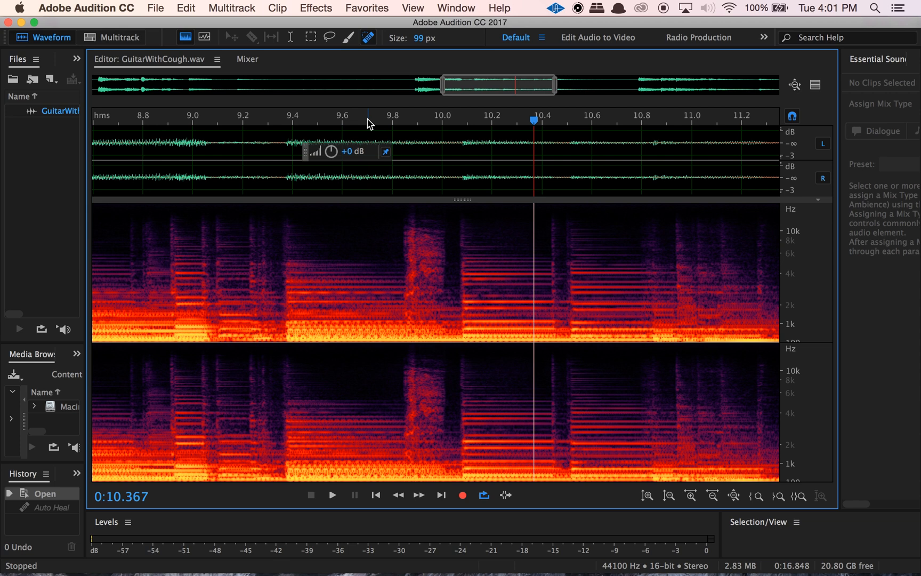
pyautogui.click(391, 222)
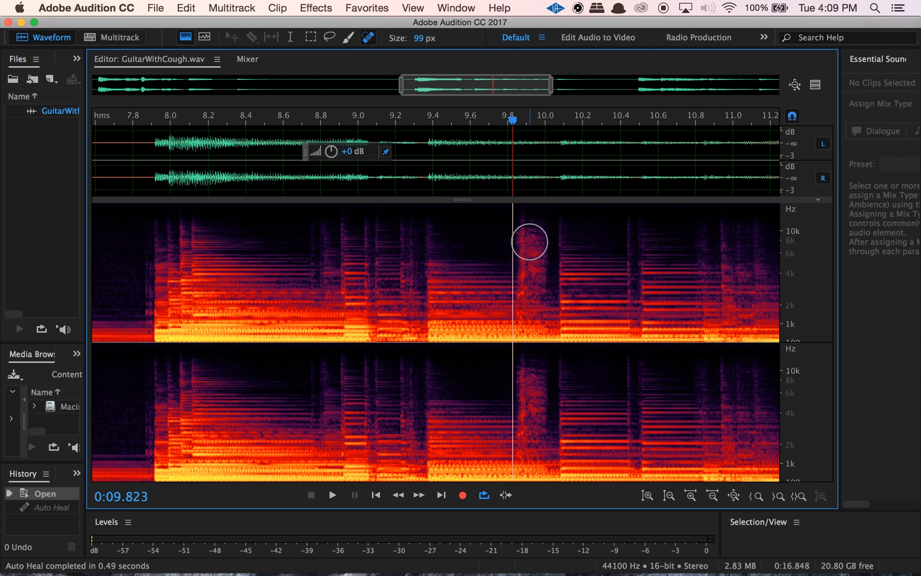
pyautogui.moveTo(527, 270)
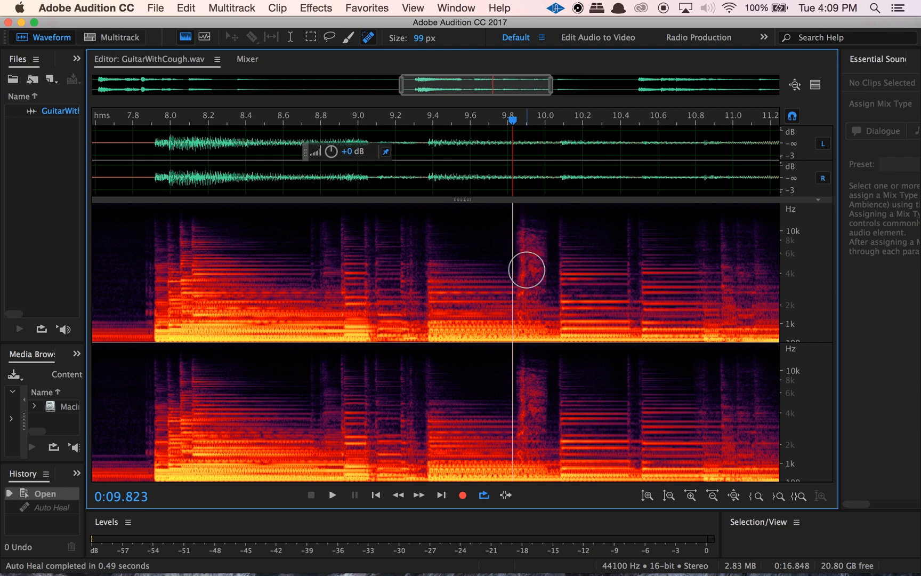
# Step: Place the playhead near 9.4 s, just before the cough burst
pyautogui.click(440, 119)
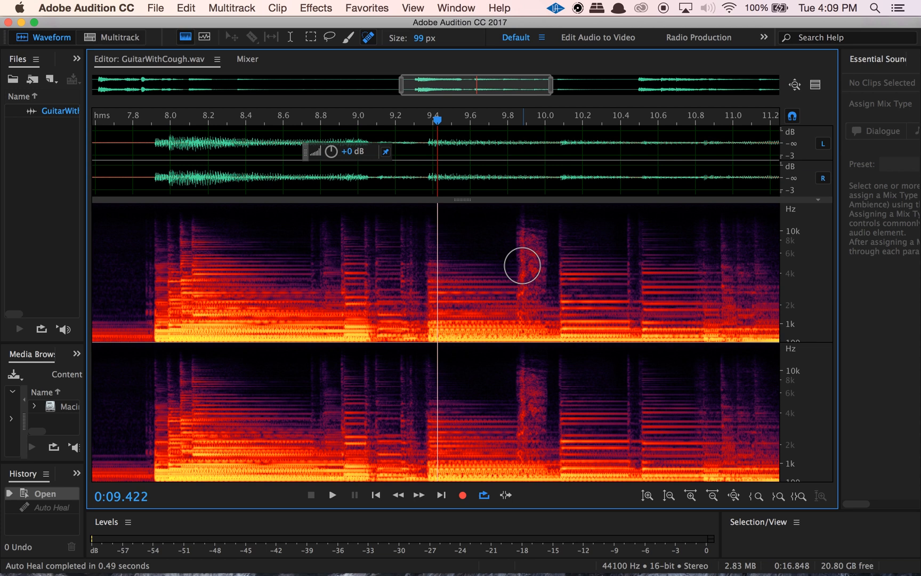
pyautogui.moveTo(525, 255)
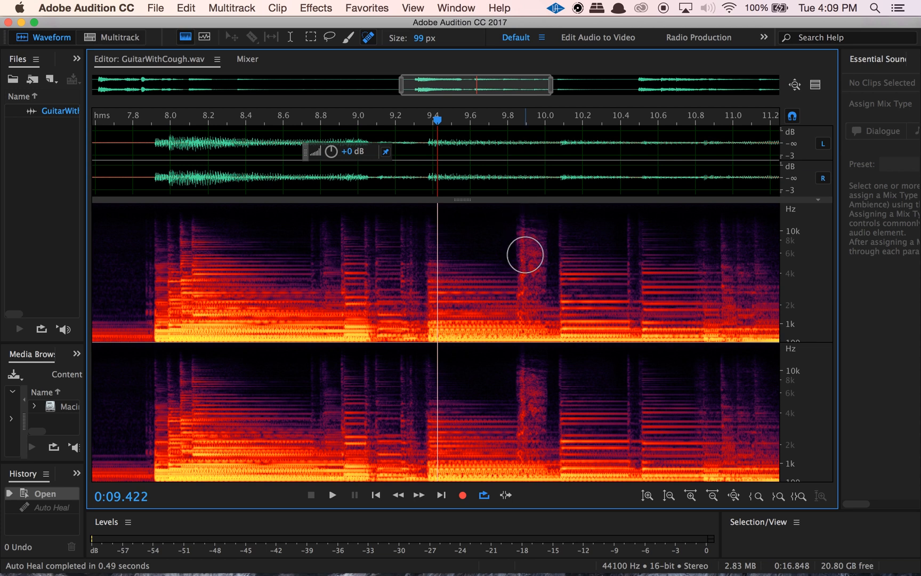
pyautogui.moveTo(529, 322)
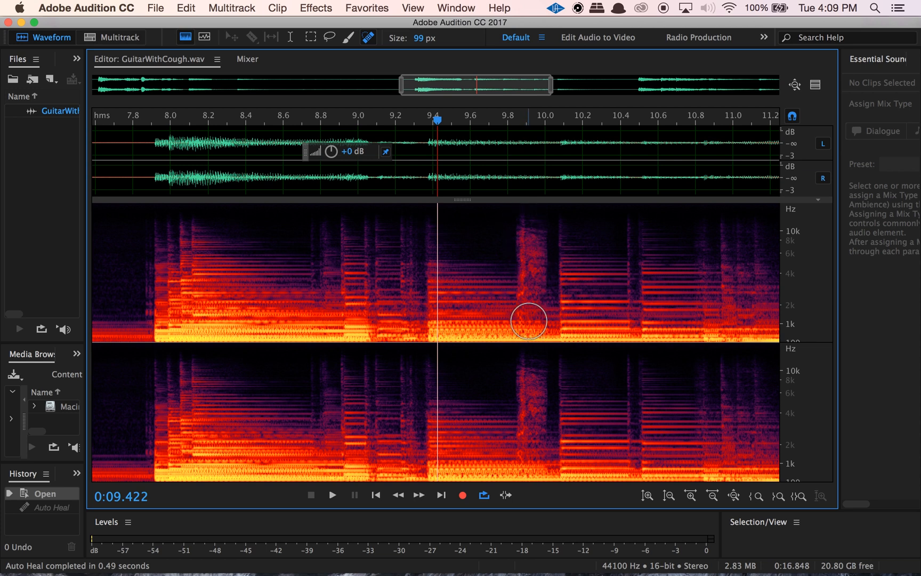
pyautogui.moveTo(526, 215)
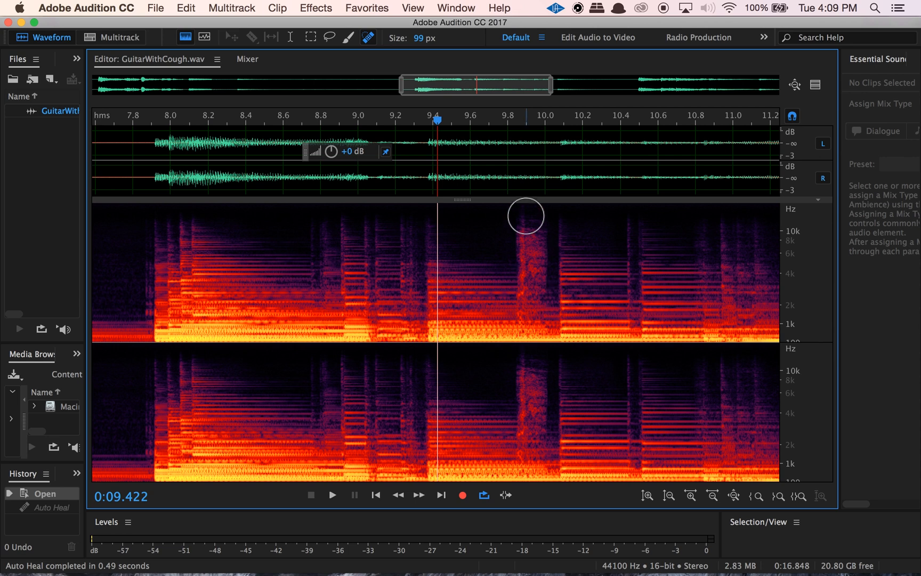
pyautogui.moveTo(529, 305)
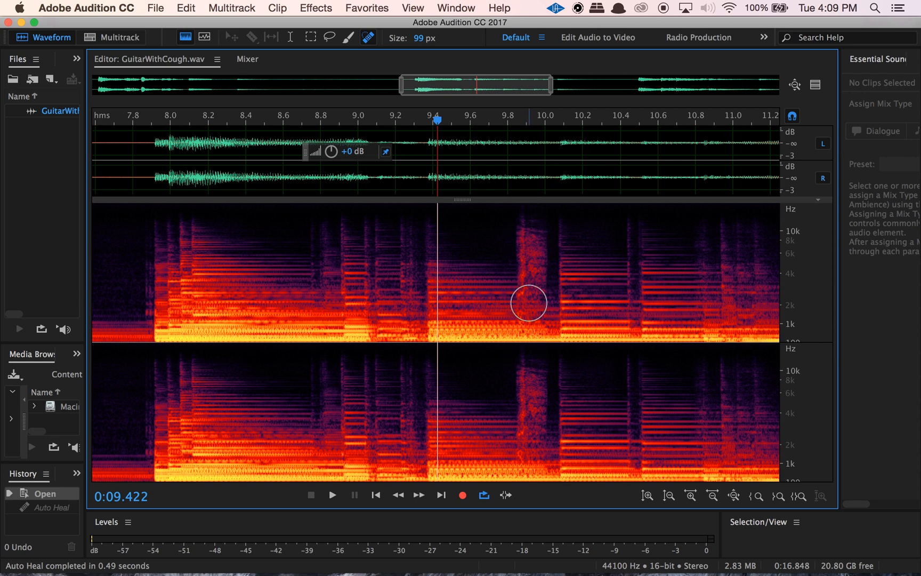
pyautogui.moveTo(542, 311)
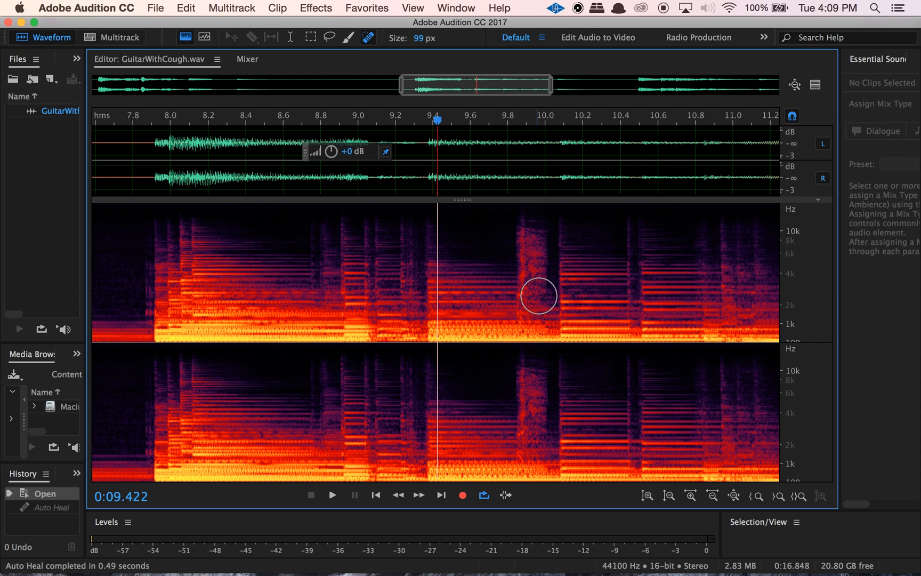
pyautogui.moveTo(530, 220)
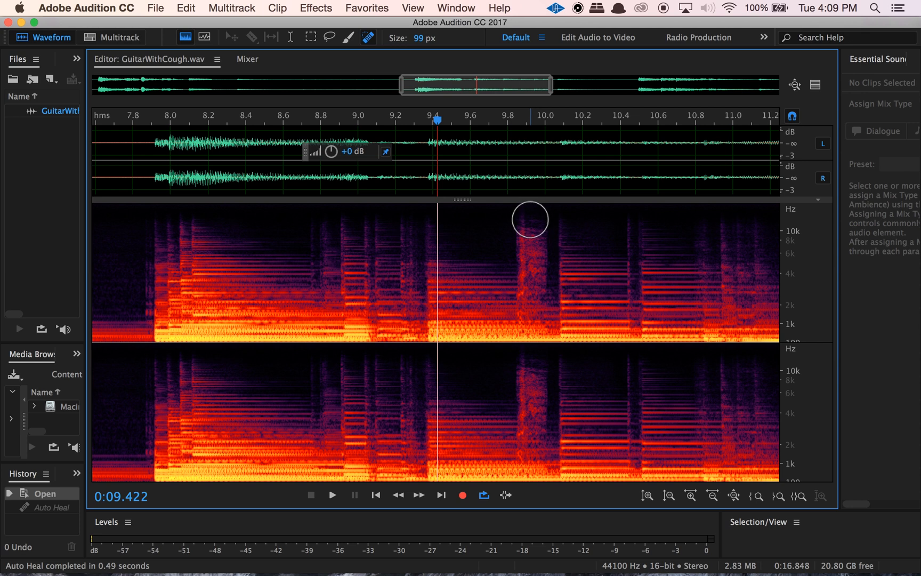
pyautogui.moveTo(528, 219)
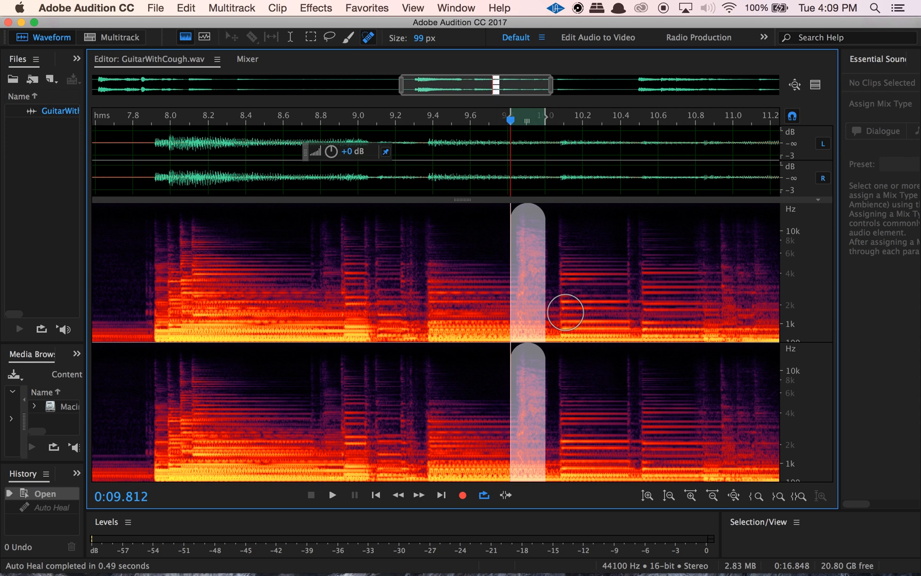
pyautogui.moveTo(540, 264)
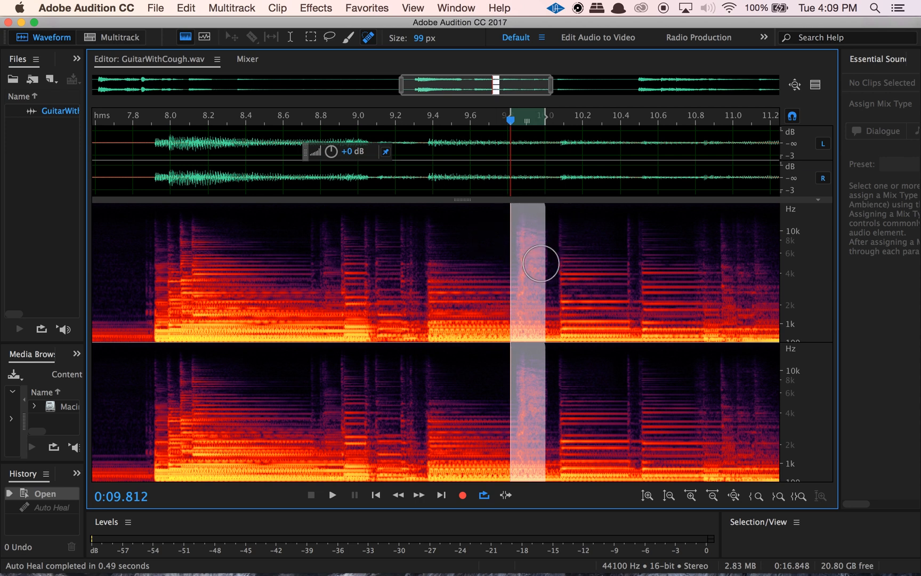
pyautogui.moveTo(520, 304)
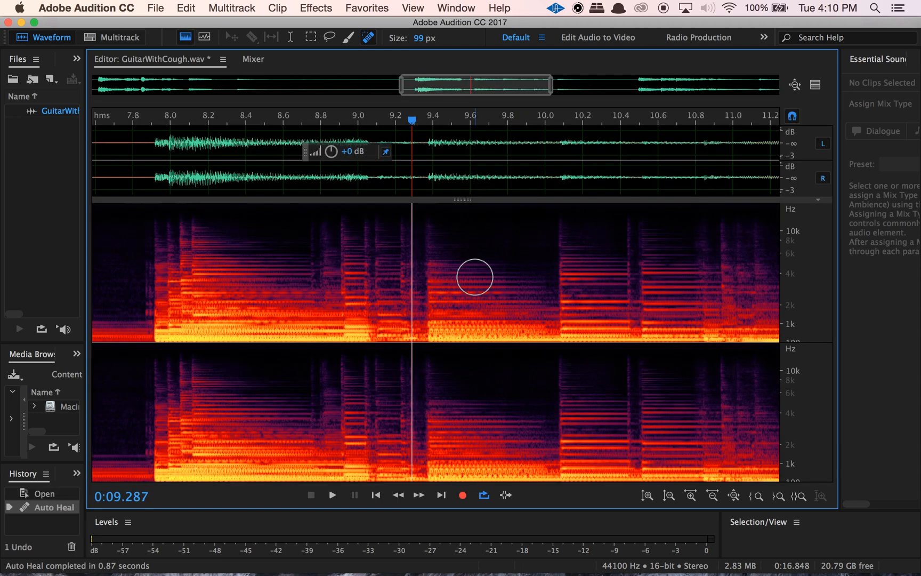
pyautogui.moveTo(443, 235)
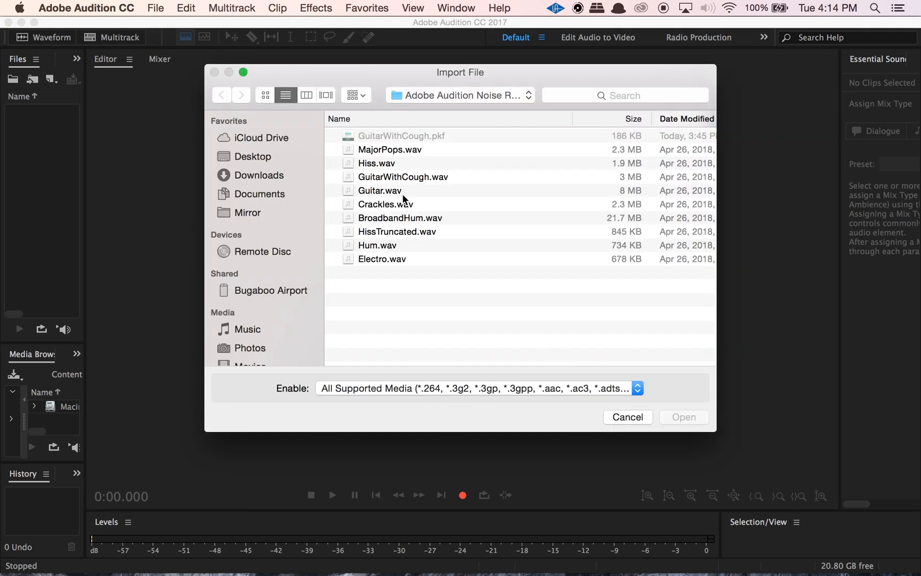
# Step: Open Guitar.wav from the Import File dialog and place the playhead near 18 s
pyautogui.click(380, 190)
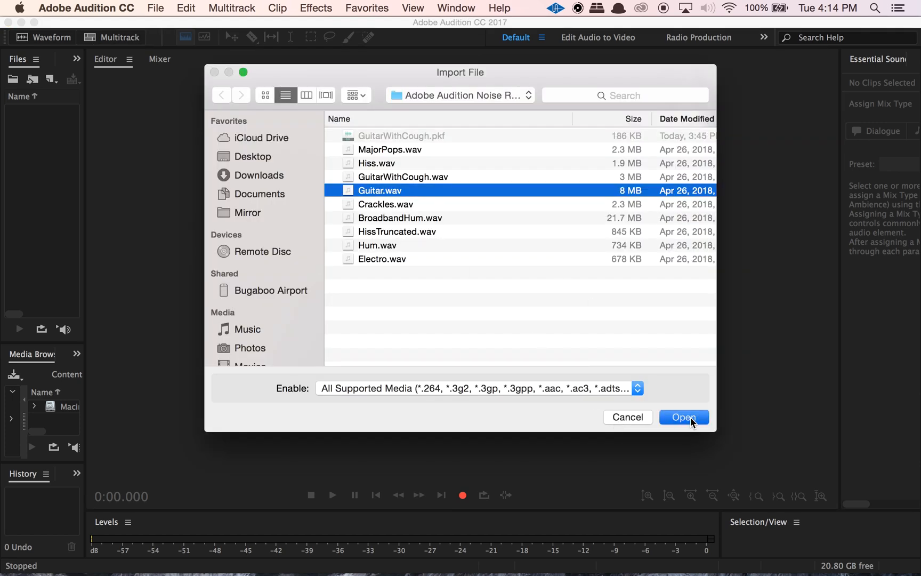
pyautogui.click(685, 417)
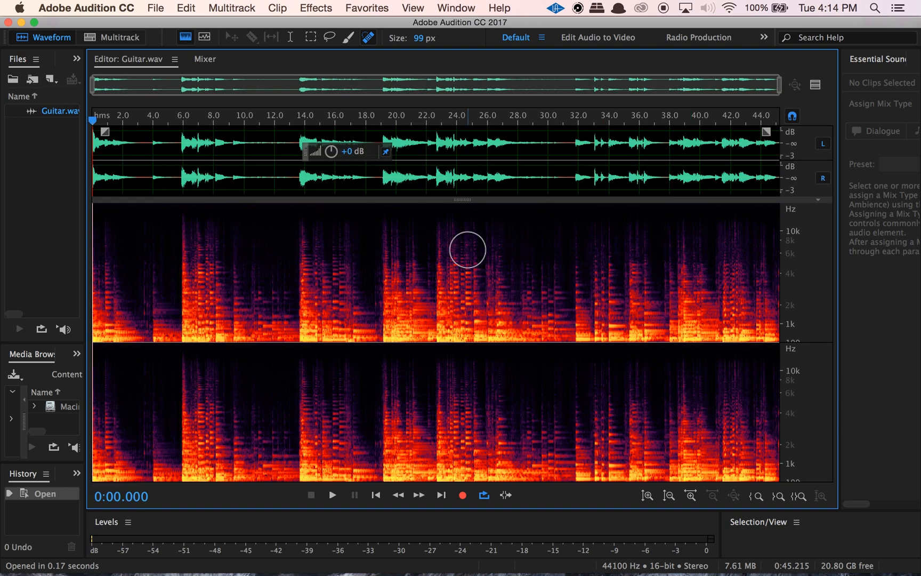
pyautogui.moveTo(373, 121)
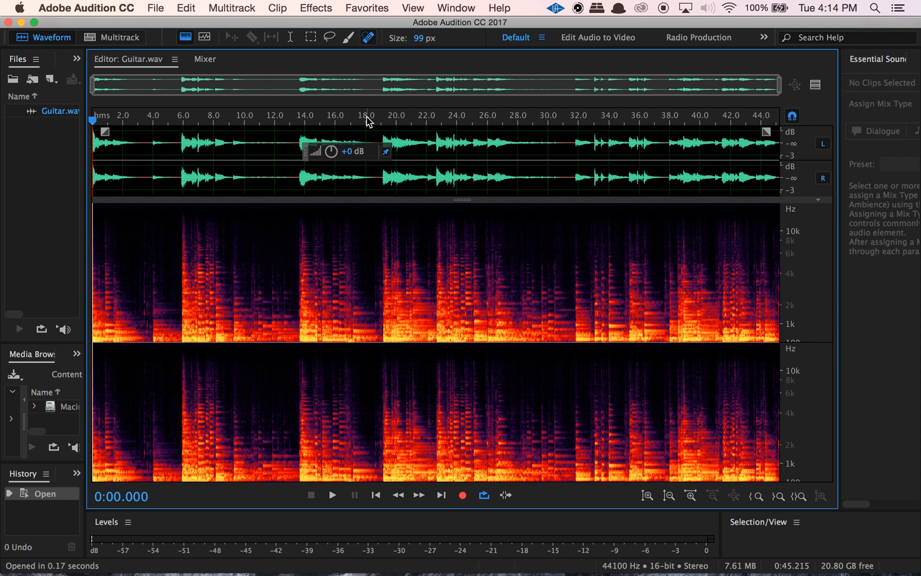
pyautogui.moveTo(410, 118)
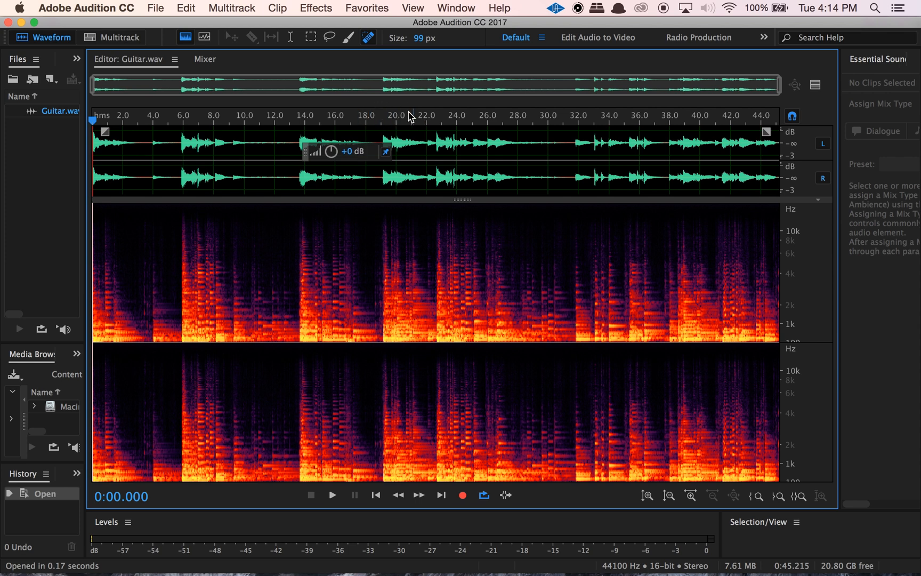
pyautogui.click(371, 119)
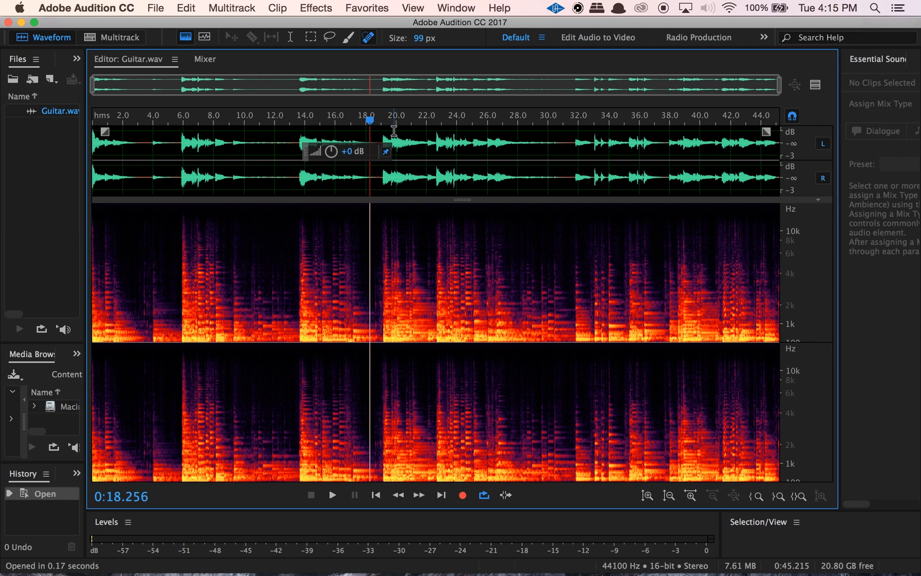
# Step: Zoom in on the 18–19 s passage and audition it from about 18.7 s
pyautogui.click(333, 495)
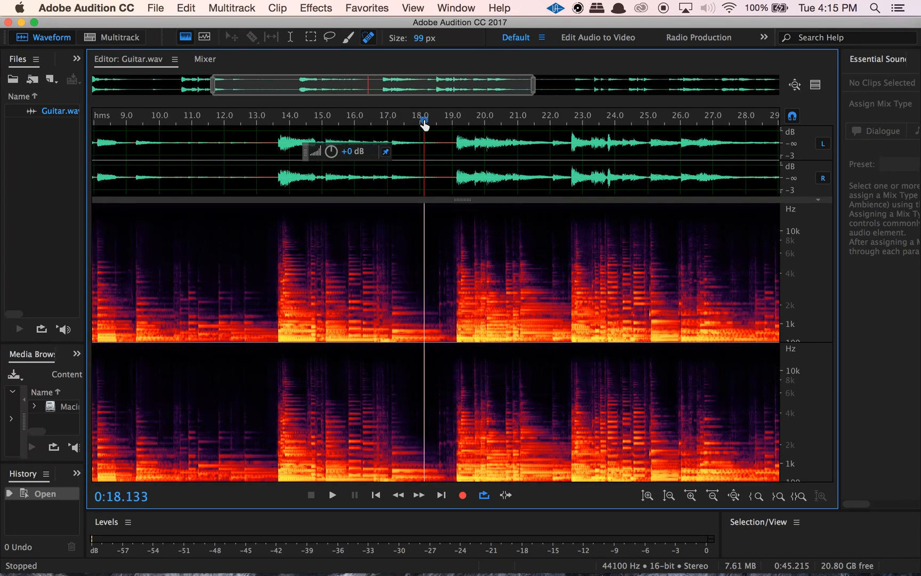
pyautogui.click(457, 118)
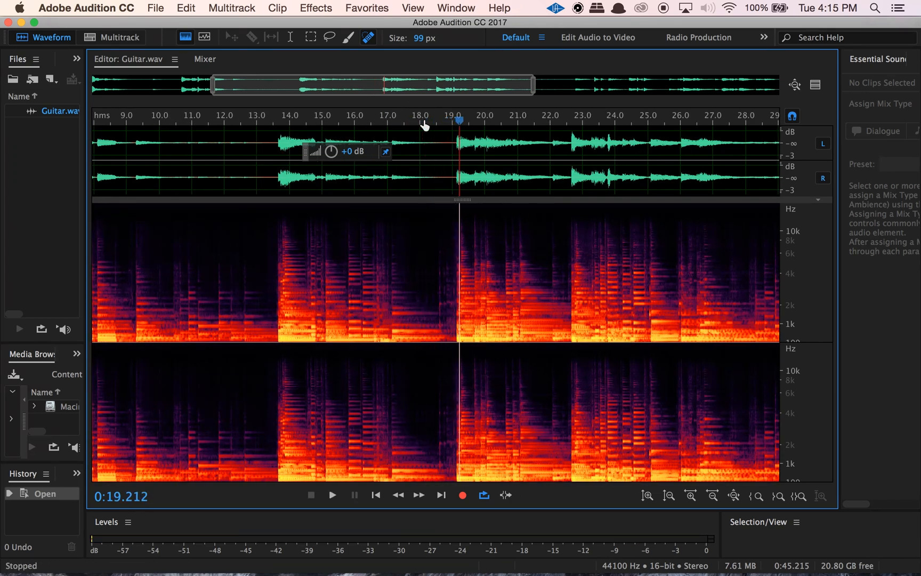
pyautogui.click(333, 496)
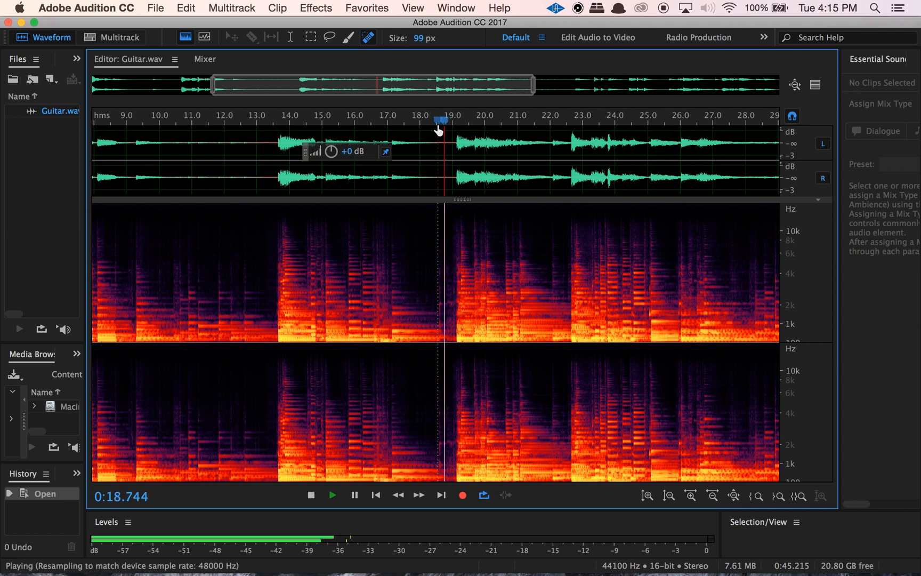
pyautogui.click(311, 511)
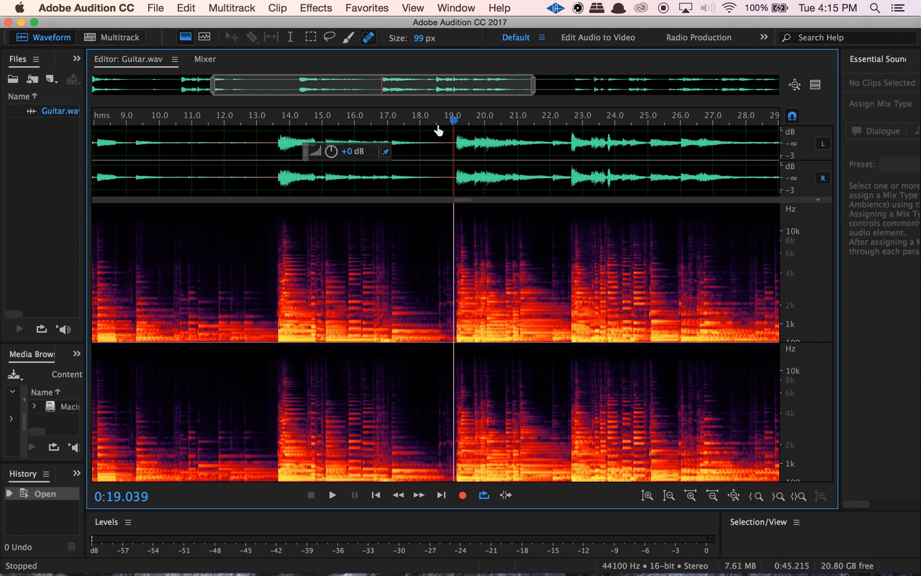
pyautogui.moveTo(337, 50)
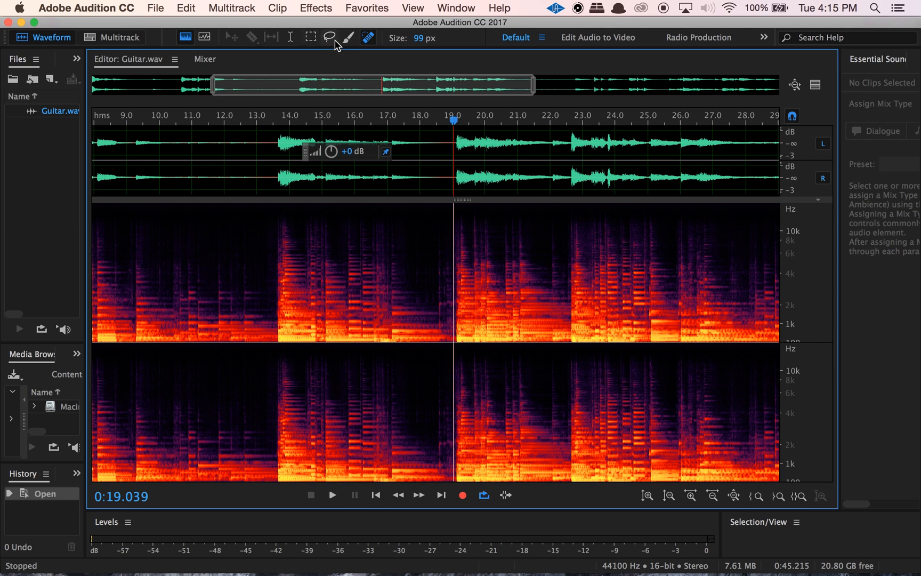
# Step: Lasso the noise around 18.5–19.1 s above 1 kHz and silence it with two deletes
pyautogui.click(331, 38)
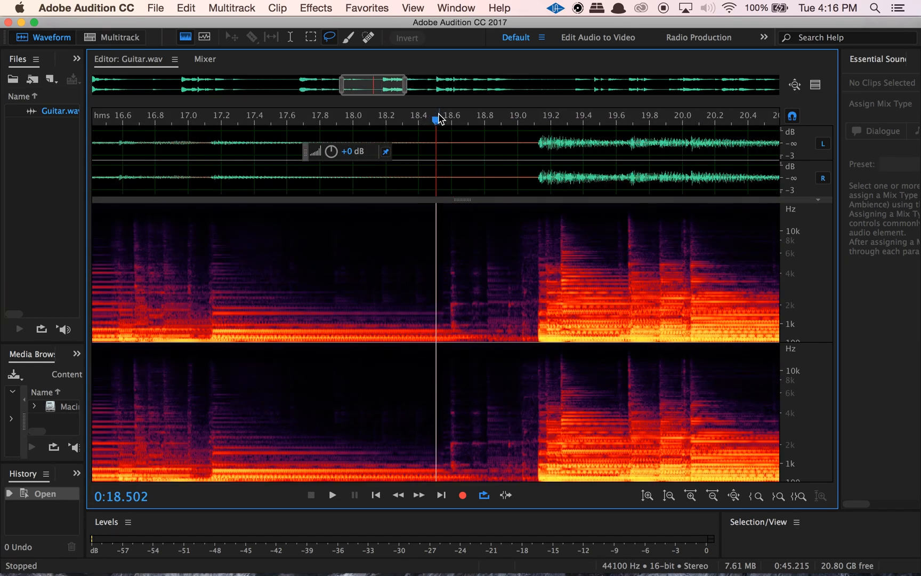
pyautogui.moveTo(449, 121)
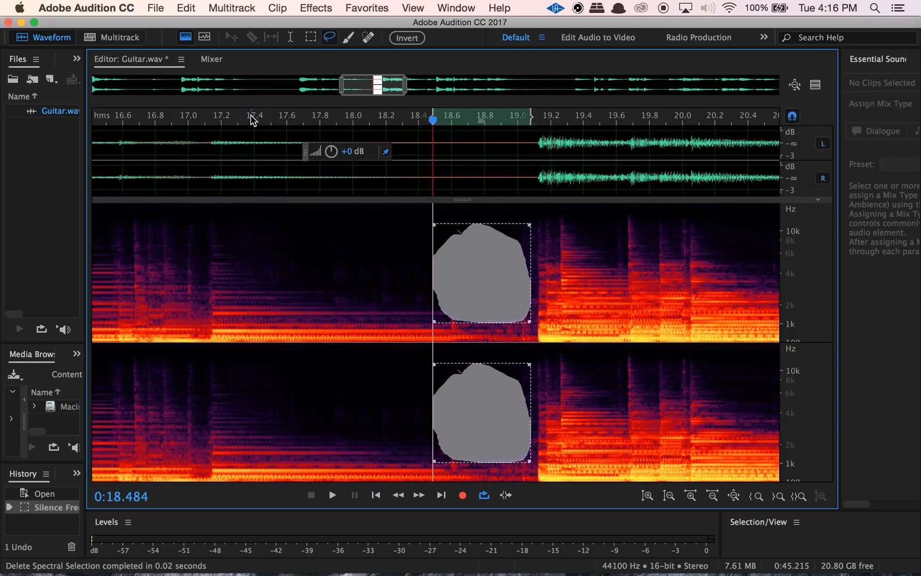
pyautogui.click(332, 496)
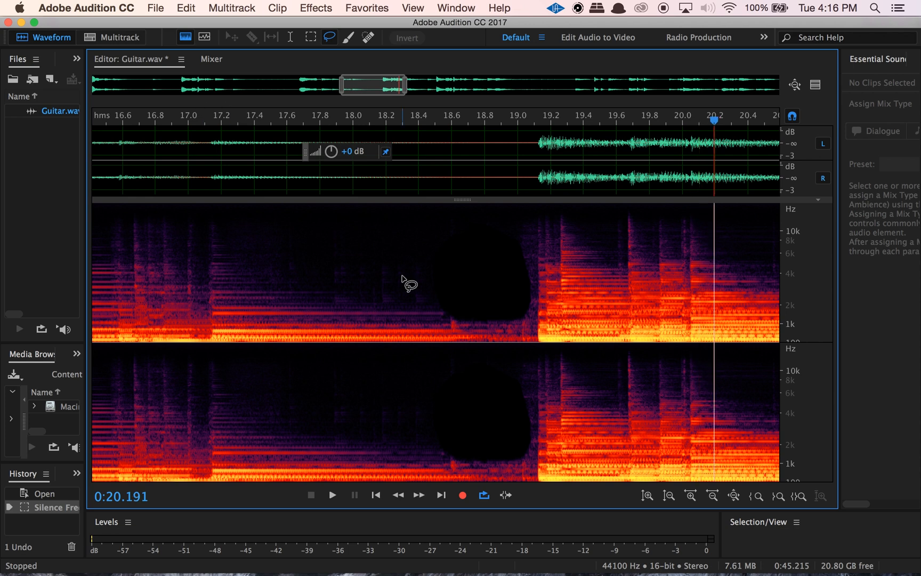
pyautogui.moveTo(293, 120)
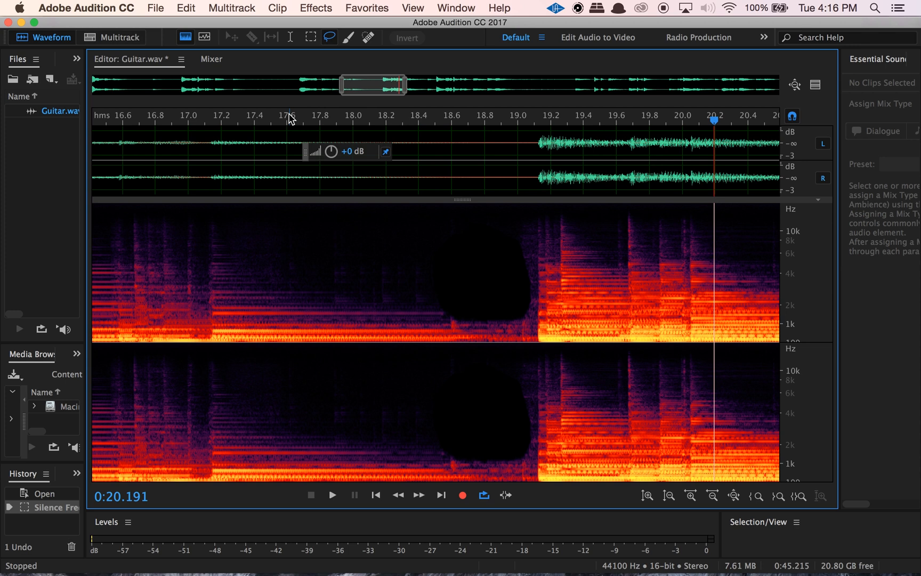
pyautogui.click(333, 496)
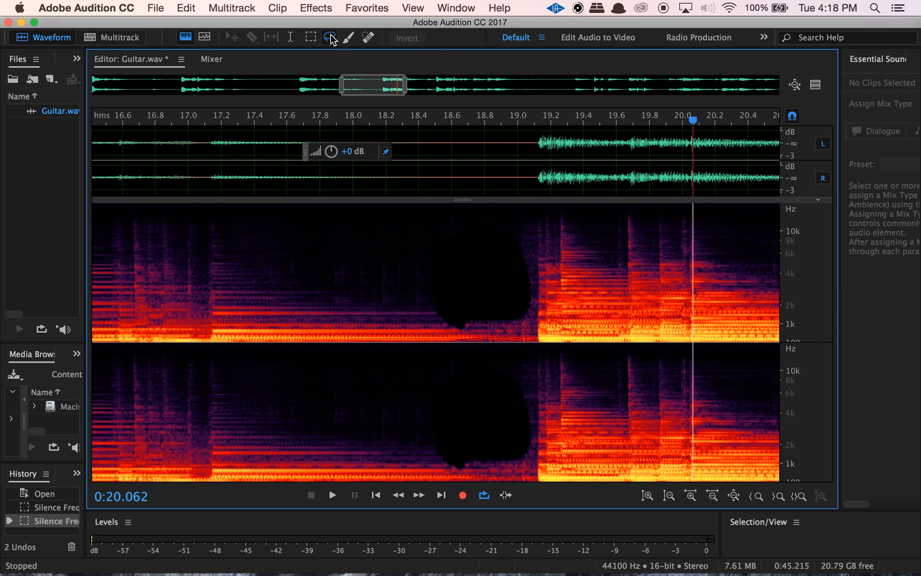
# Step: Close Guitar.wav without saving its changes
pyautogui.click(156, 7)
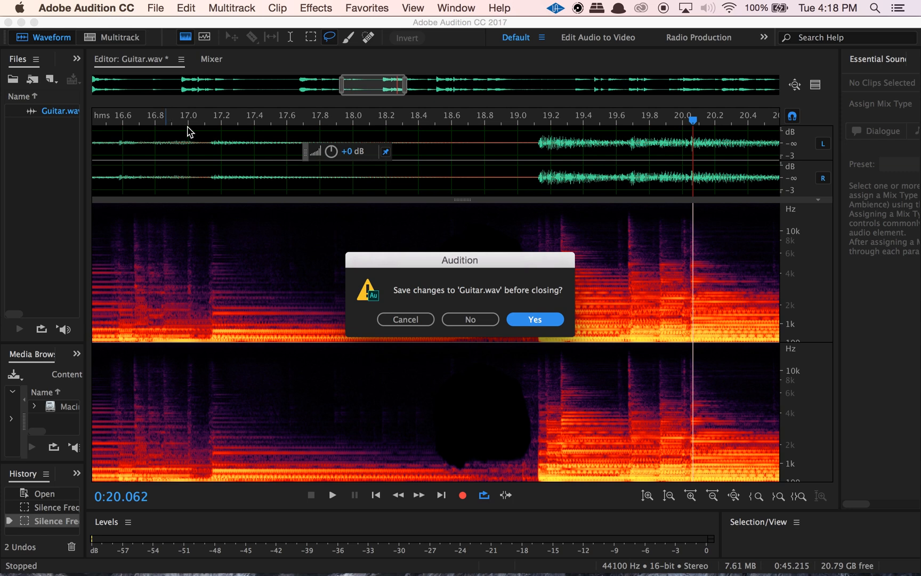
pyautogui.click(471, 319)
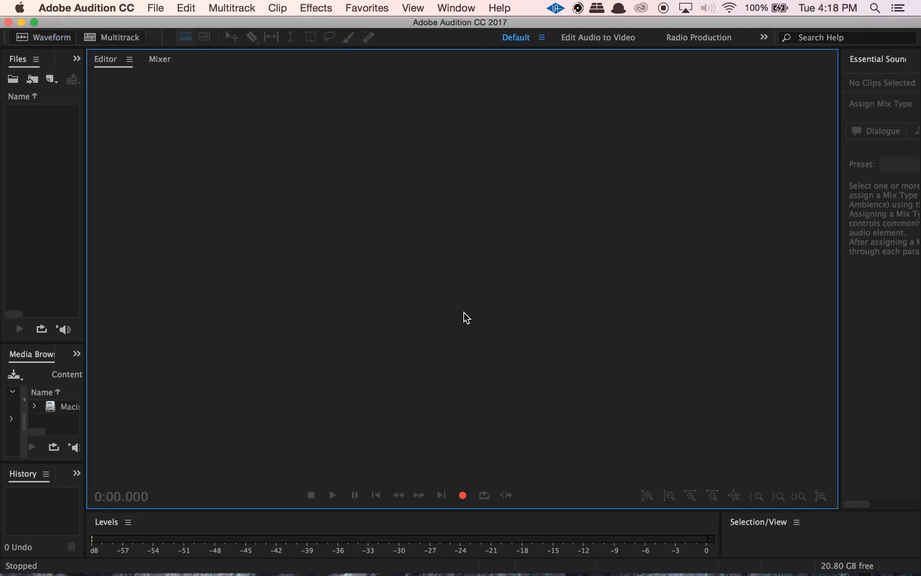
pyautogui.click(155, 8)
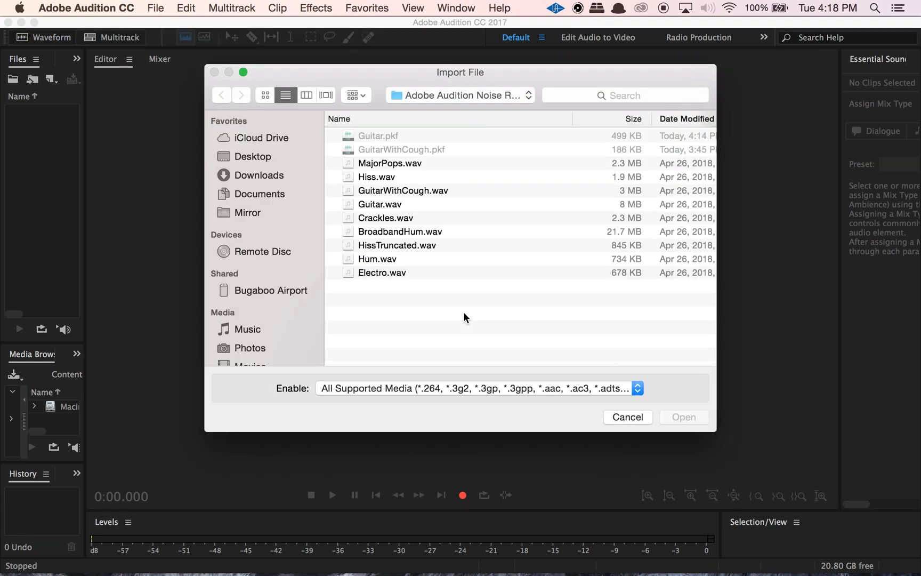
# Step: Open Crackles.wav from the Import File dialog
pyautogui.click(386, 218)
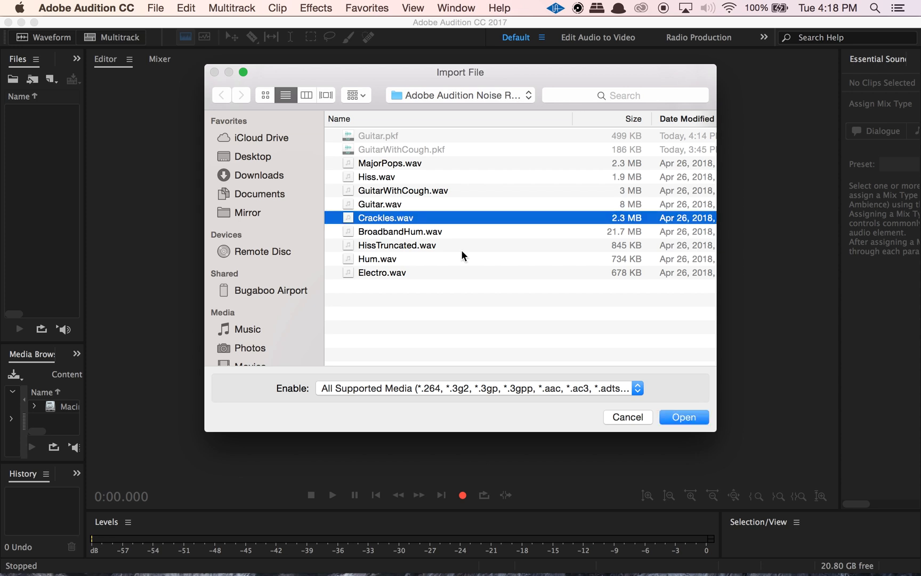
pyautogui.click(685, 417)
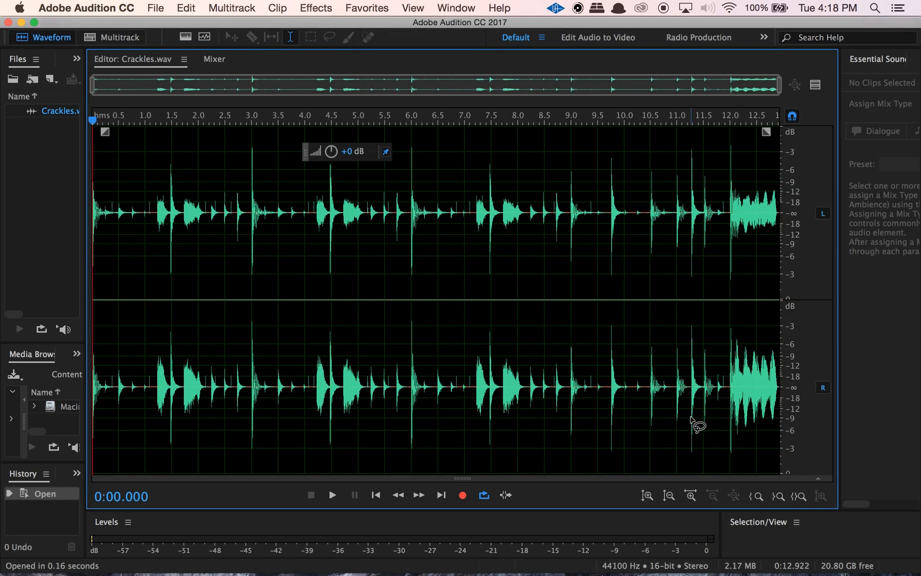
# Step: Show Crackles.wav as a spectrogram, set the playhead near 0.35 s and pick the Spot Healing Brush
pyautogui.click(187, 37)
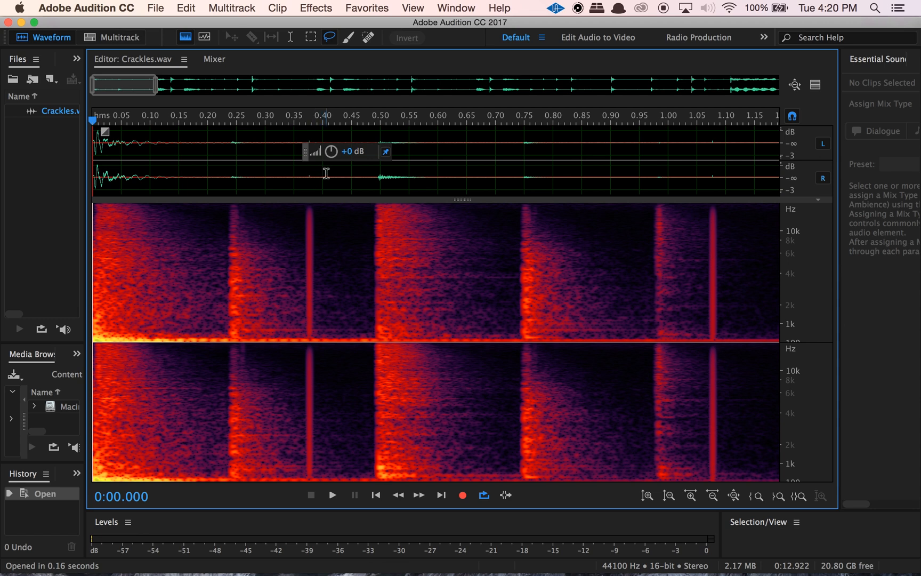
pyautogui.moveTo(285, 216)
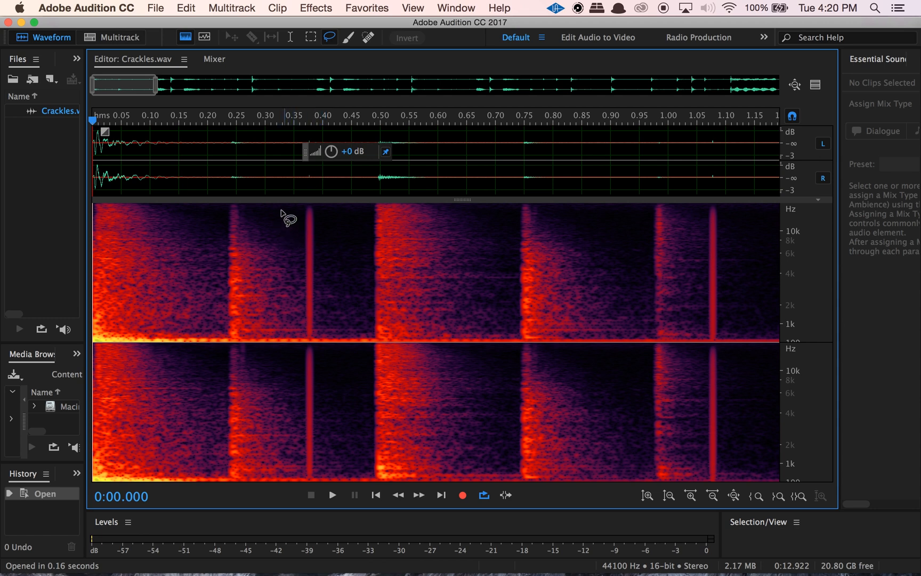
pyautogui.moveTo(314, 243)
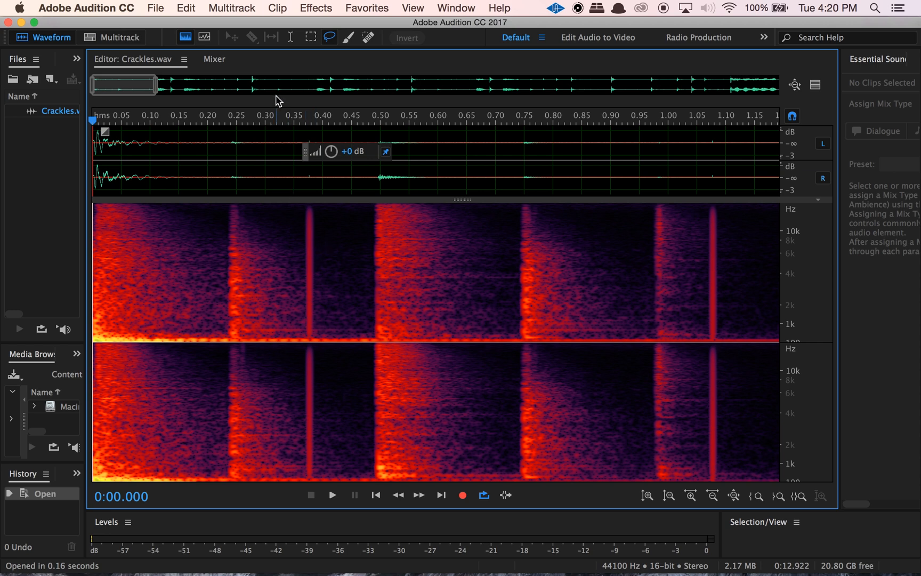
pyautogui.click(332, 495)
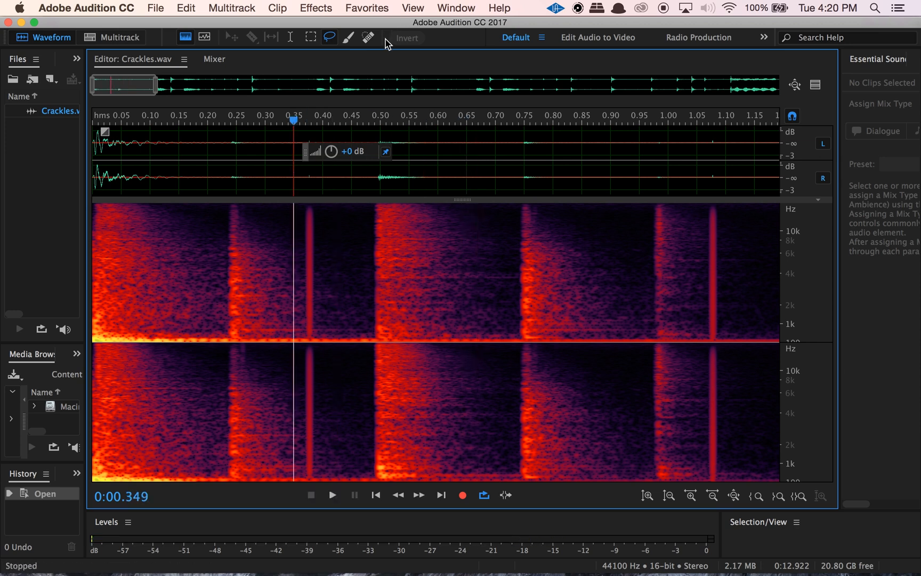
pyautogui.click(364, 38)
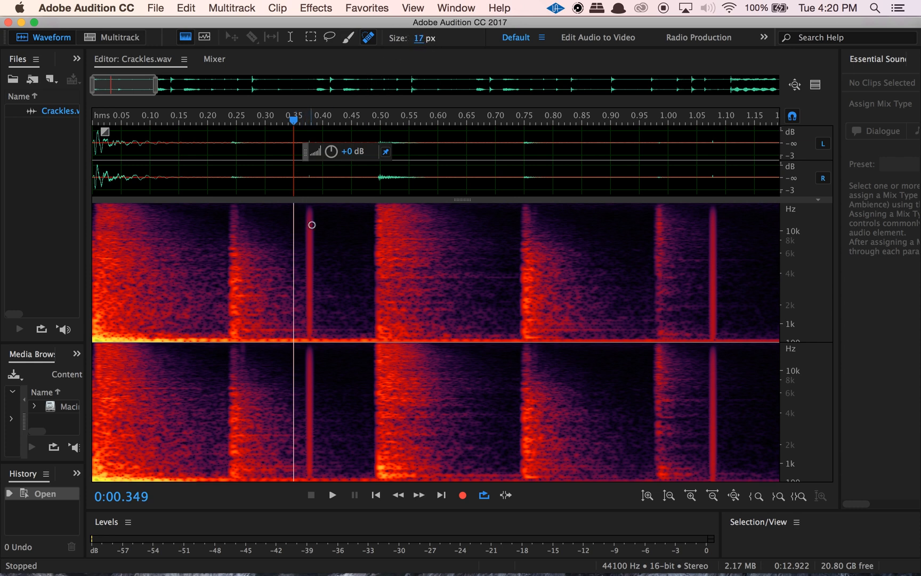
# Step: Paint over the thin crackle near 0.35 s with the 33-pixel Spot Healing Brush to auto-heal it
pyautogui.click(420, 39)
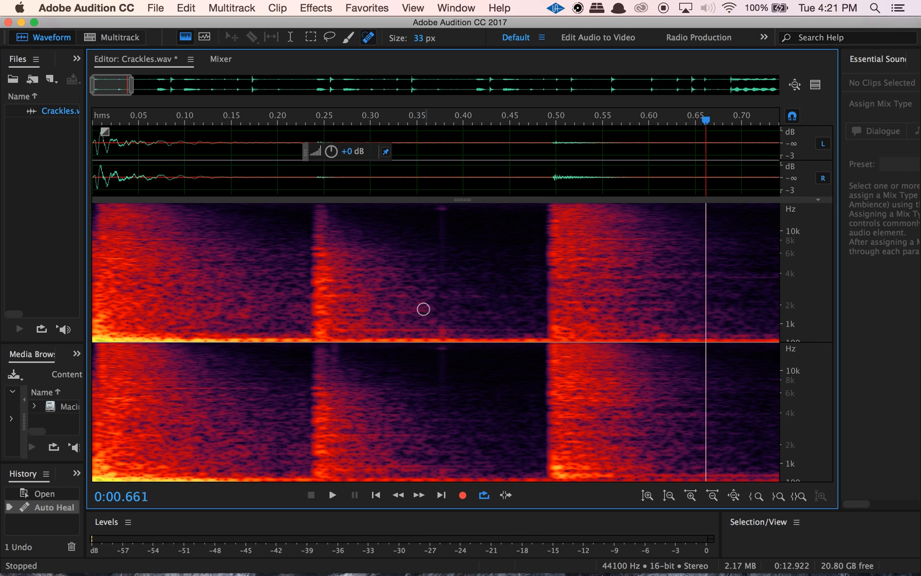
pyautogui.click(333, 495)
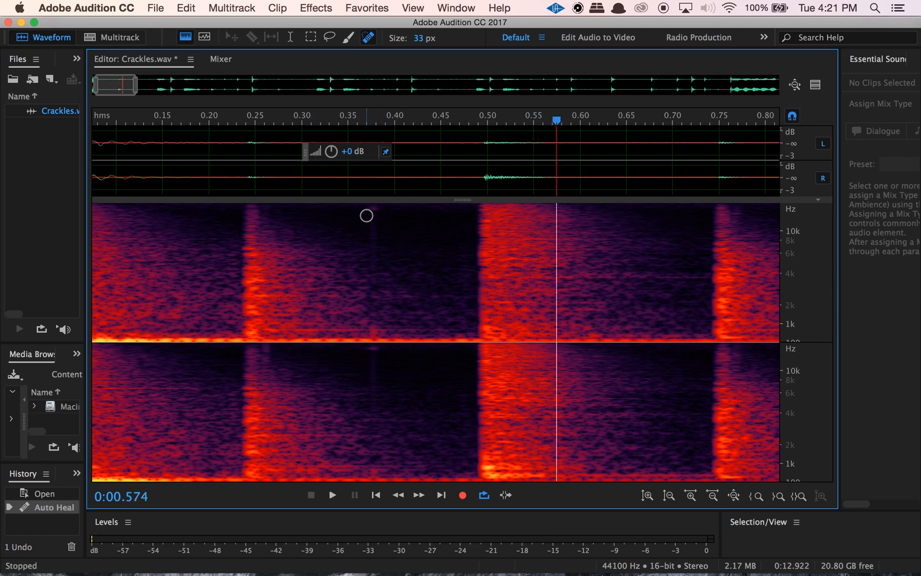
pyautogui.moveTo(255, 112)
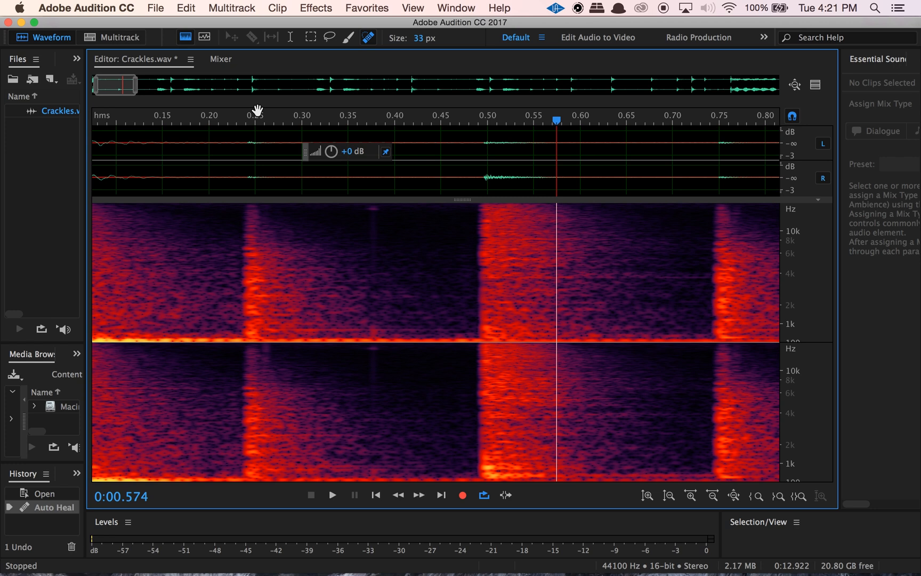
pyautogui.moveTo(375, 210)
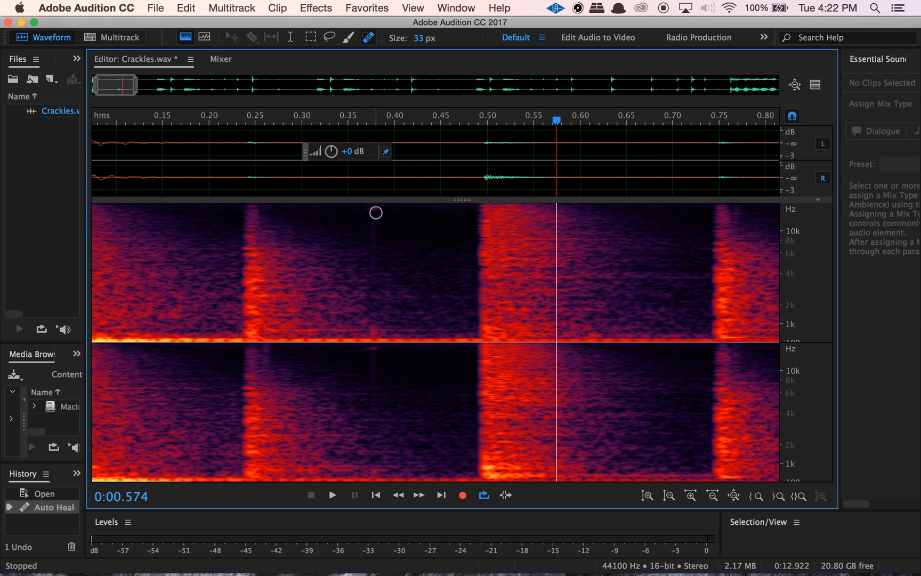
pyautogui.moveTo(368, 37)
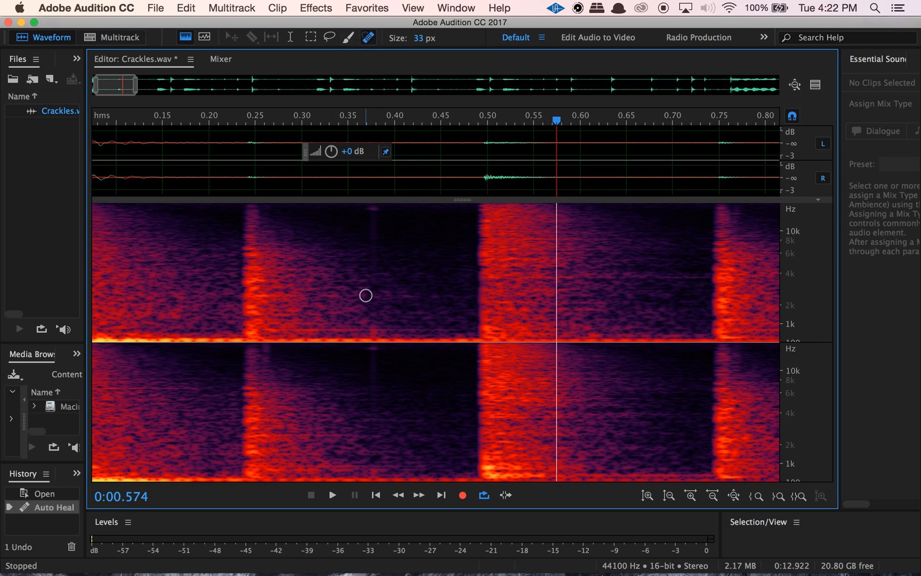
# Step: Close Crackles.wav, discarding the healing changes
pyautogui.click(156, 8)
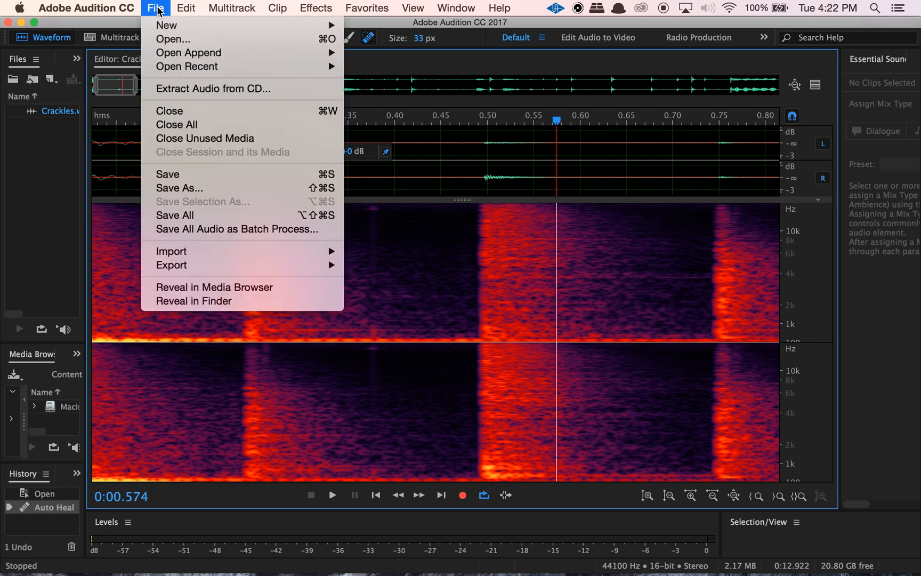
pyautogui.click(168, 111)
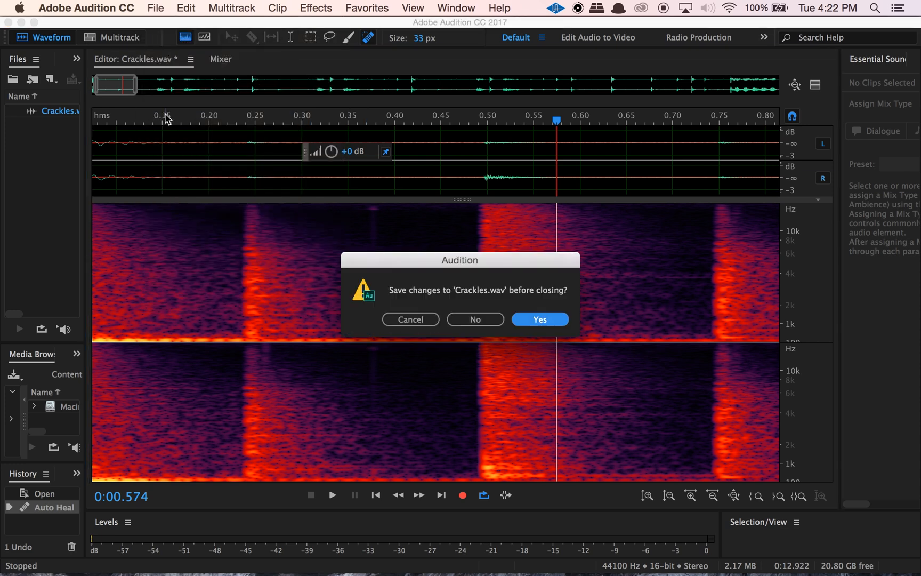
pyautogui.click(475, 320)
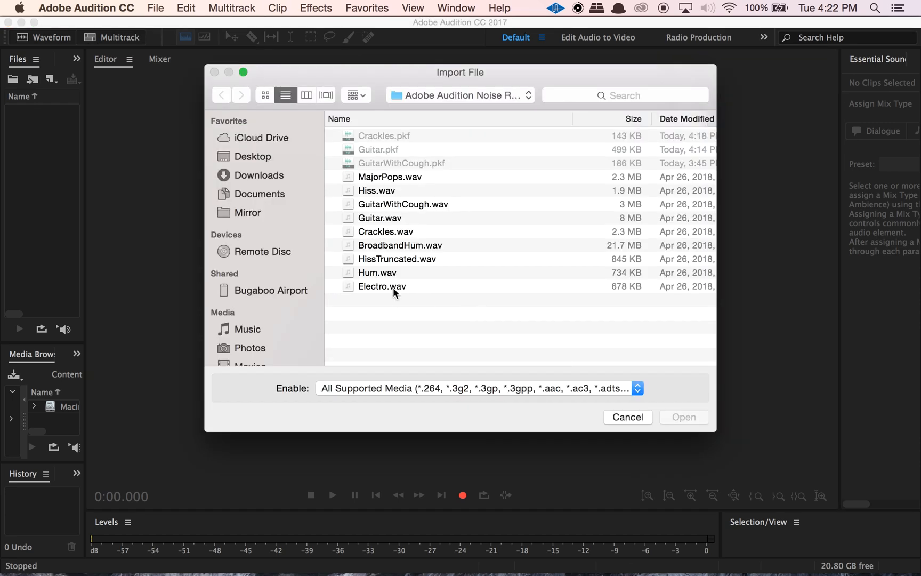
# Step: Open Electro.wav and place the playhead on the kick drum near 1.9 seconds
pyautogui.click(382, 287)
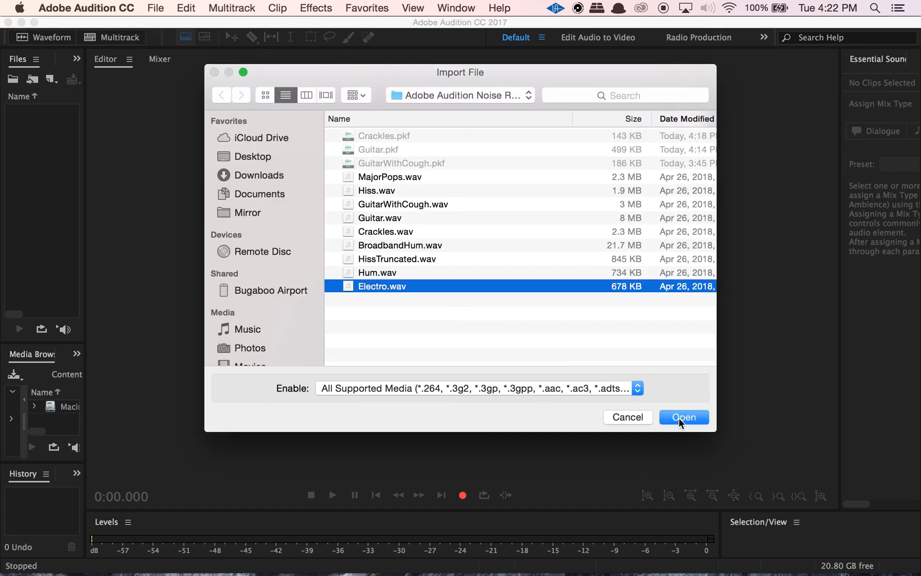
pyautogui.click(684, 417)
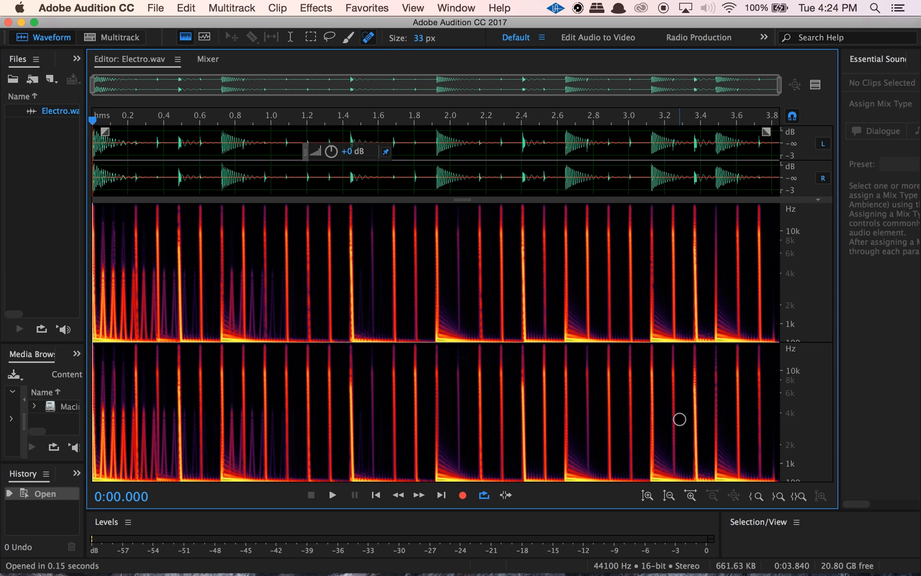
pyautogui.moveTo(435, 122)
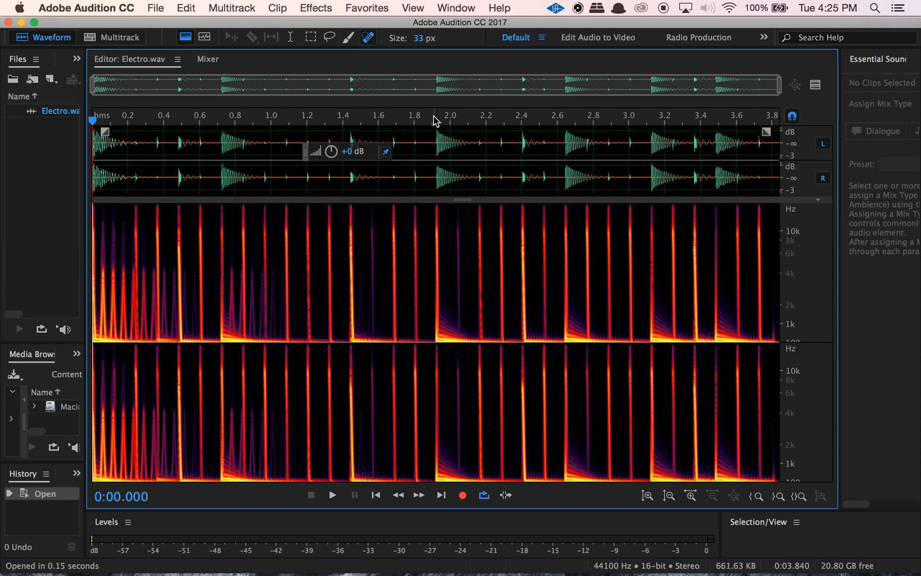
pyautogui.click(431, 120)
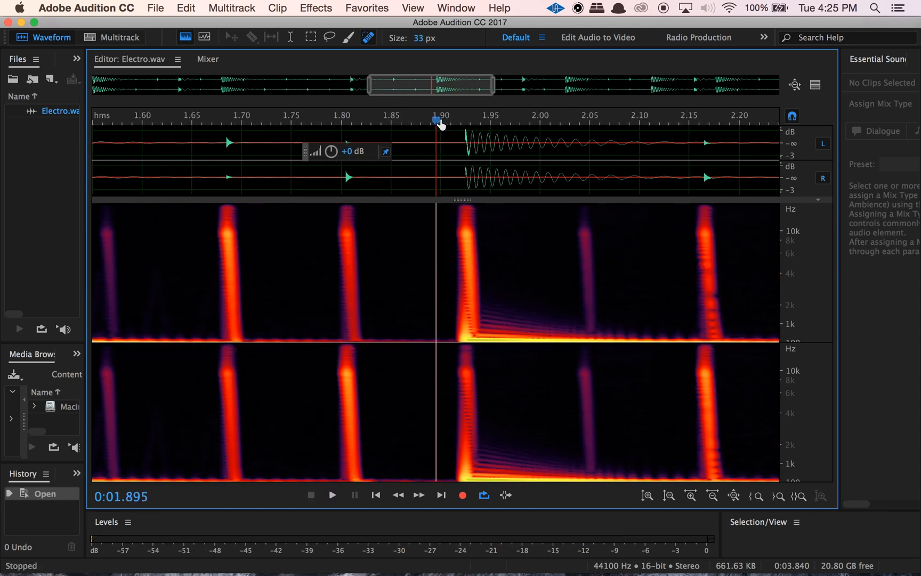
pyautogui.click(333, 495)
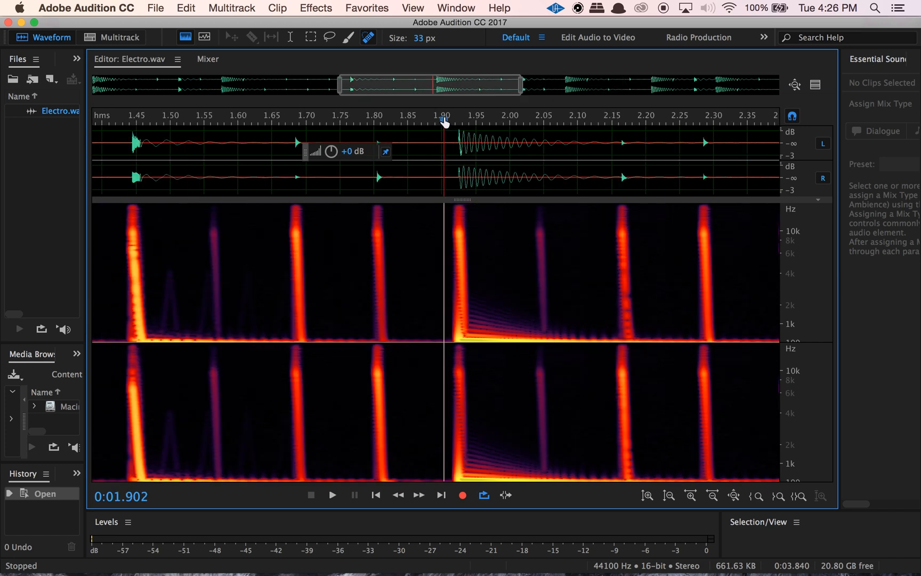
# Step: Marquee-select the kick drum's frequencies below about 4 kHz from 1.9 to 2.15 seconds
pyautogui.click(312, 38)
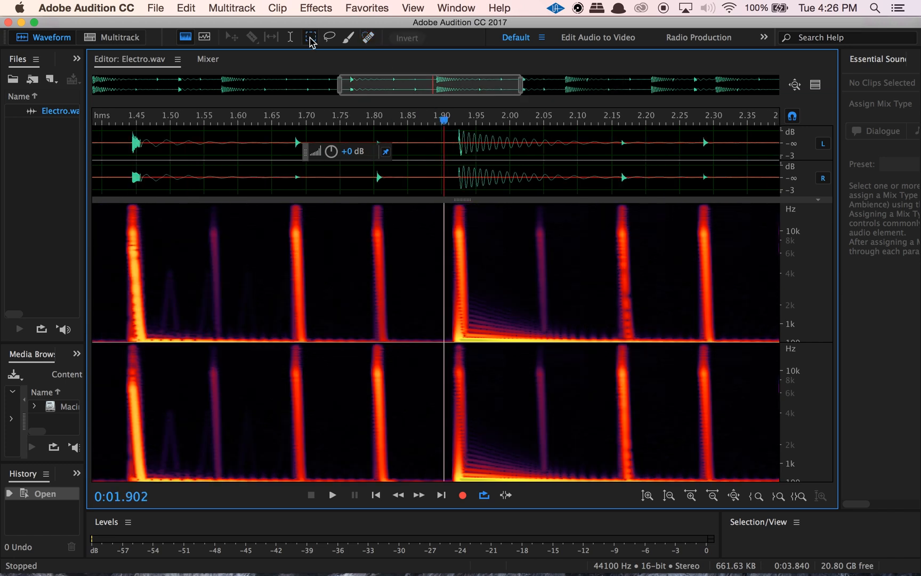
pyautogui.moveTo(312, 37)
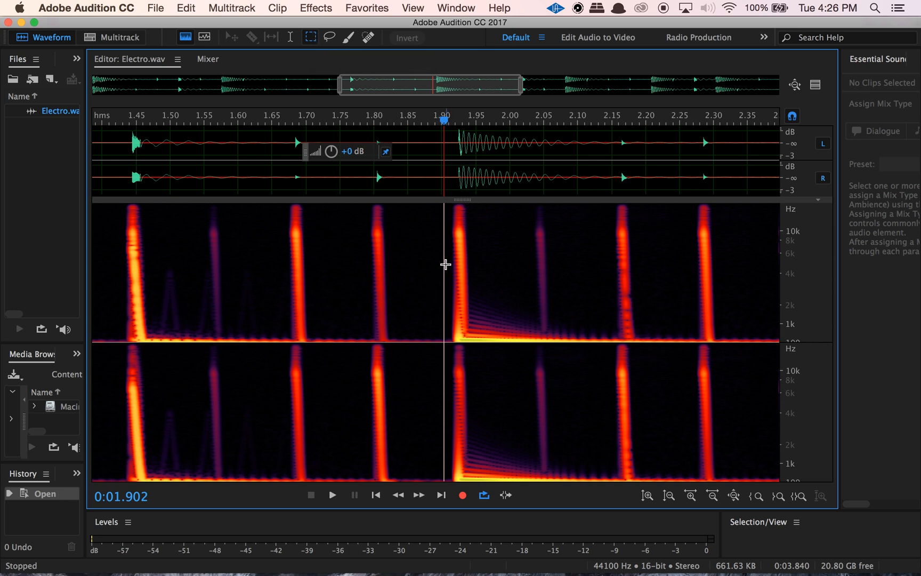
pyautogui.moveTo(444, 265); pyautogui.dragTo(597, 343)
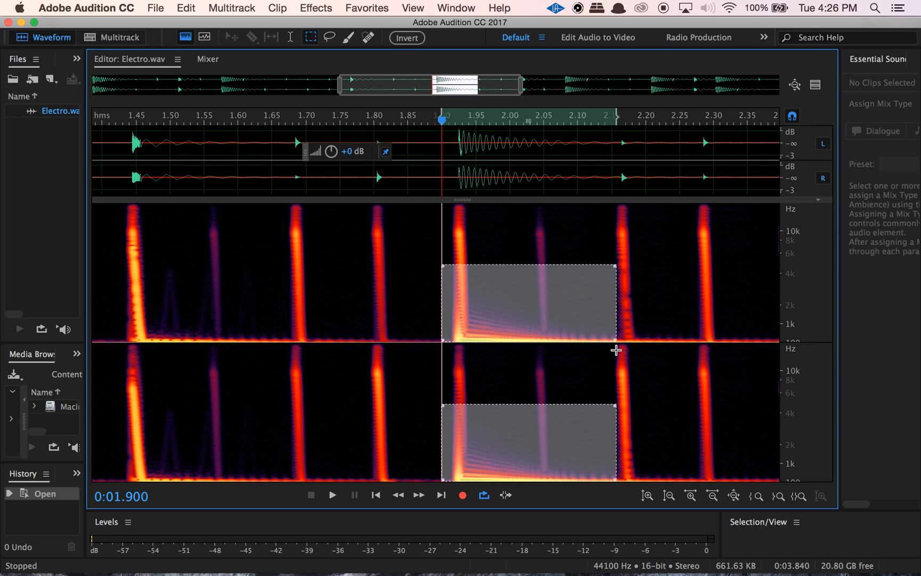
pyautogui.moveTo(331, 8)
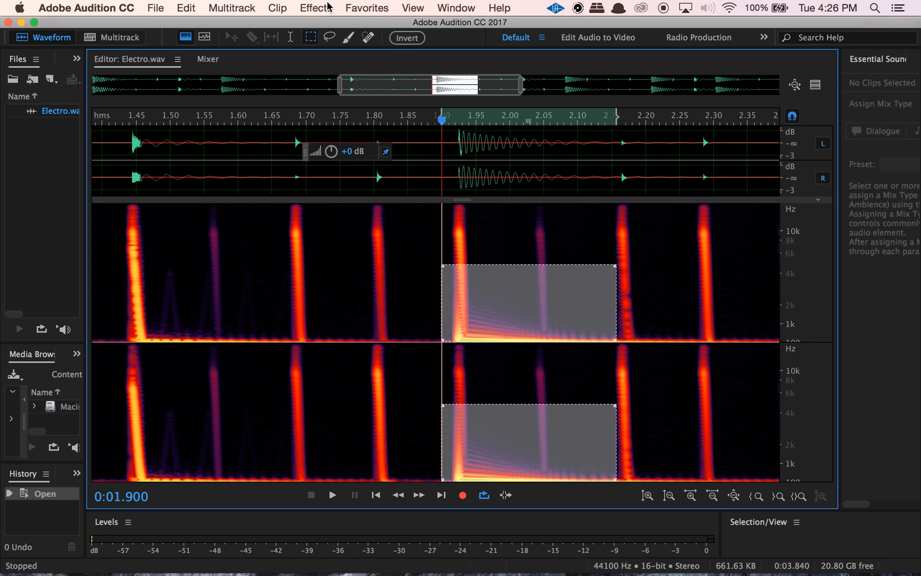
pyautogui.click(315, 8)
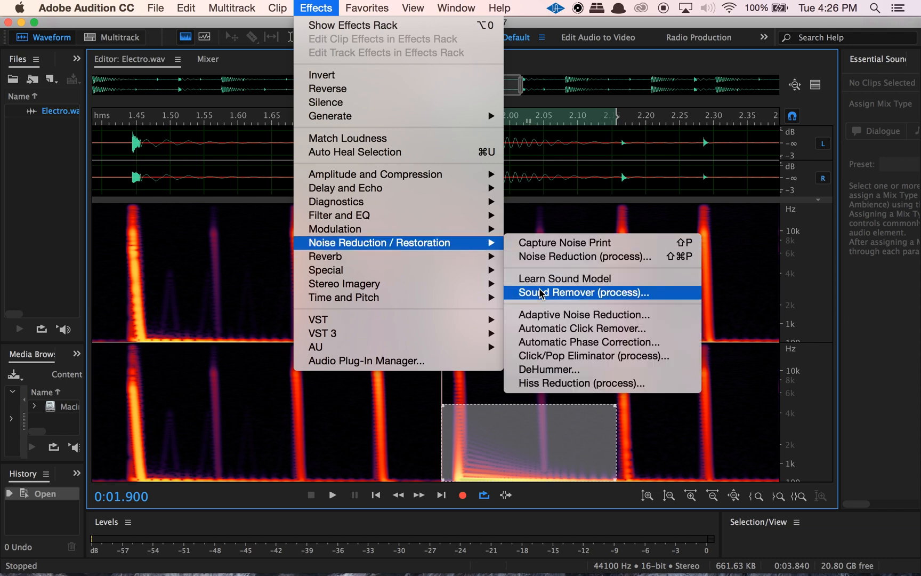
# Step: Start Sound Remover and learn the selected kick drum as its sound model
pyautogui.click(580, 292)
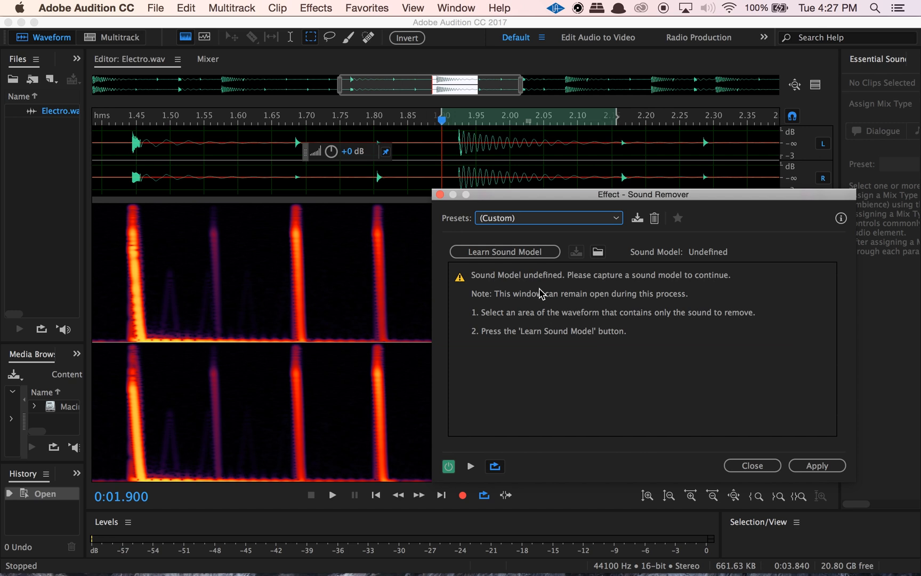
pyautogui.click(505, 252)
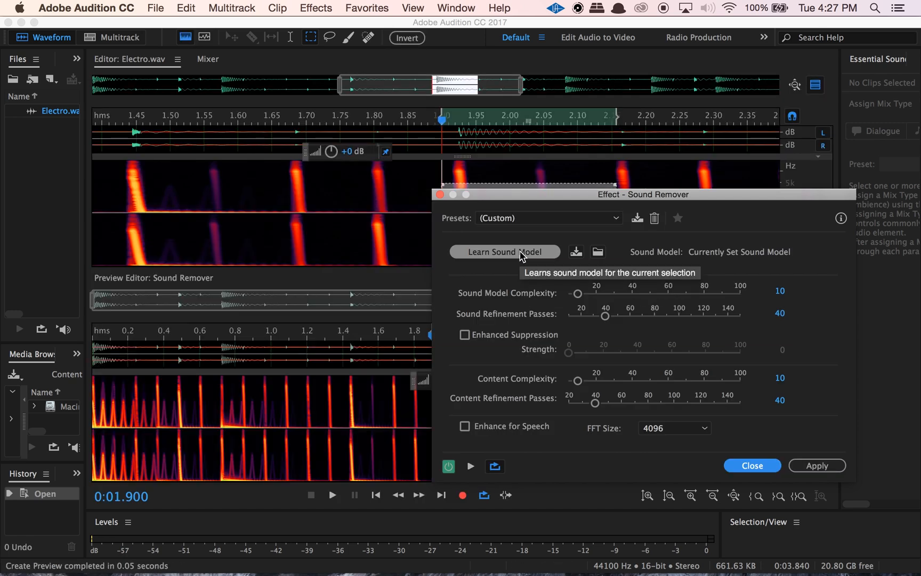
pyautogui.moveTo(492, 437)
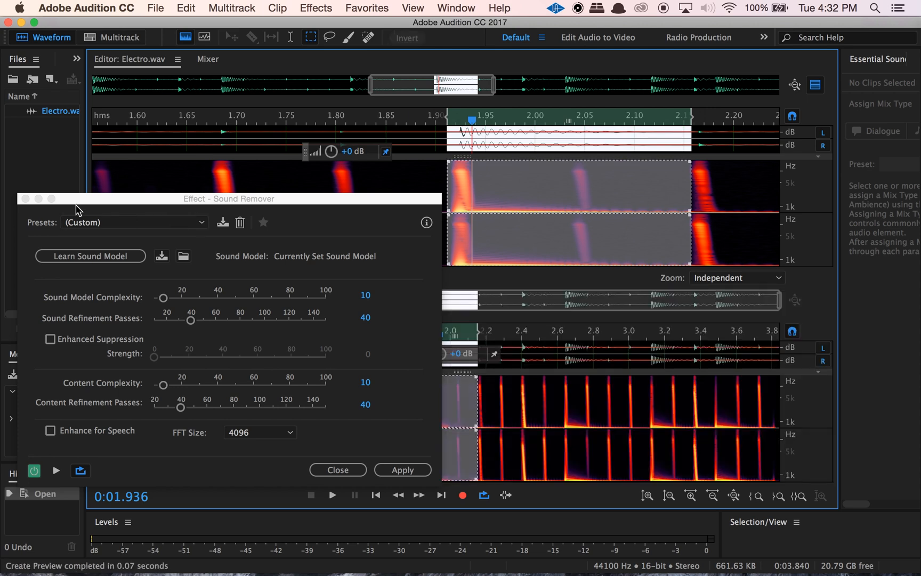
# Step: Stop the Sound Remover preview playback of the kick-drum region
pyautogui.click(91, 256)
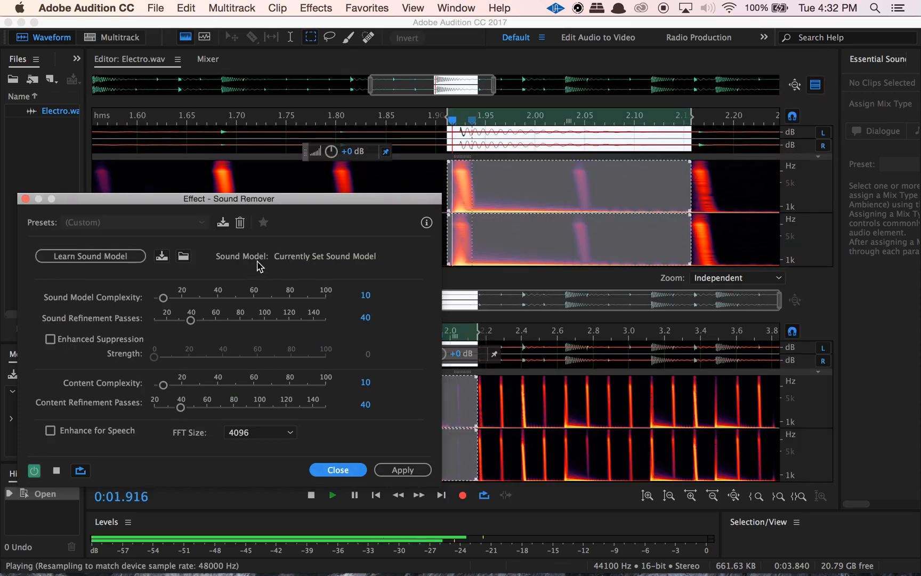
pyautogui.click(333, 495)
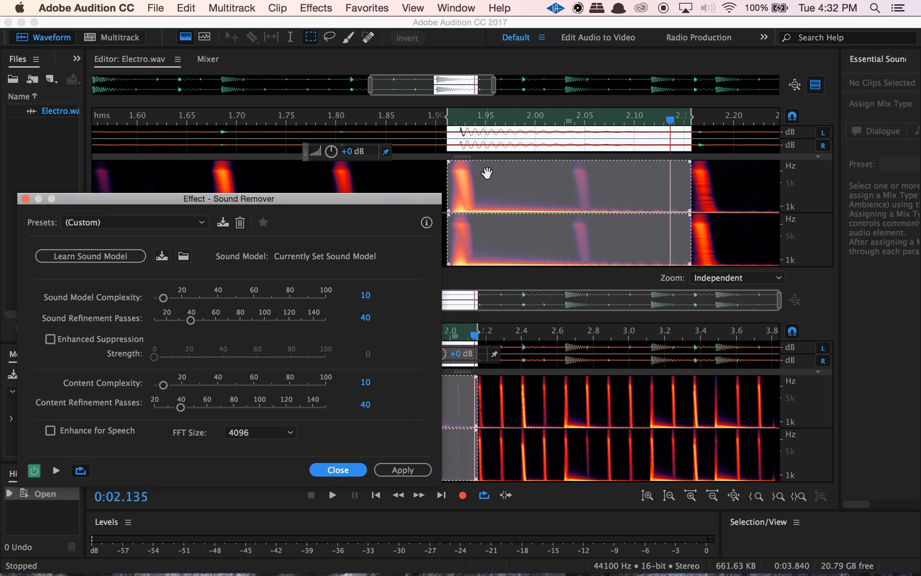
pyautogui.moveTo(499, 275)
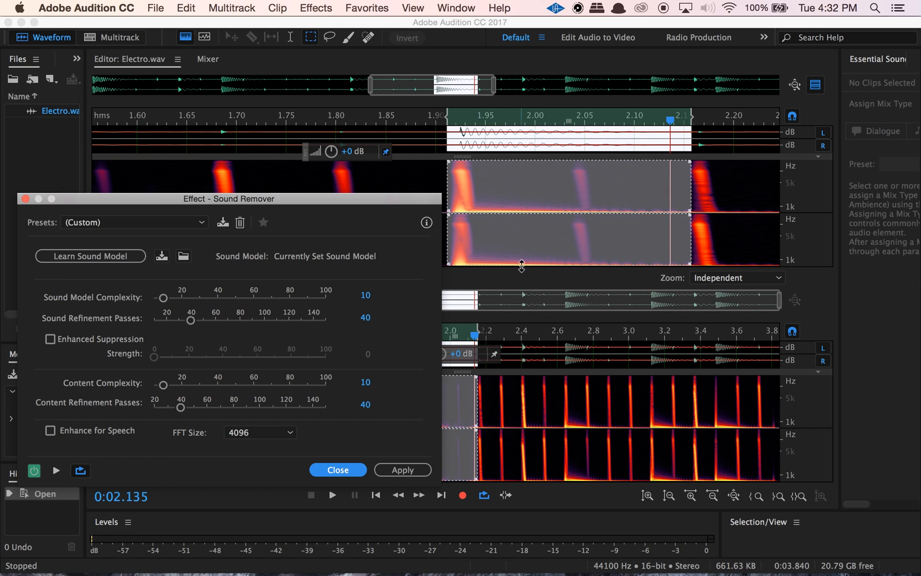
pyautogui.moveTo(148, 294)
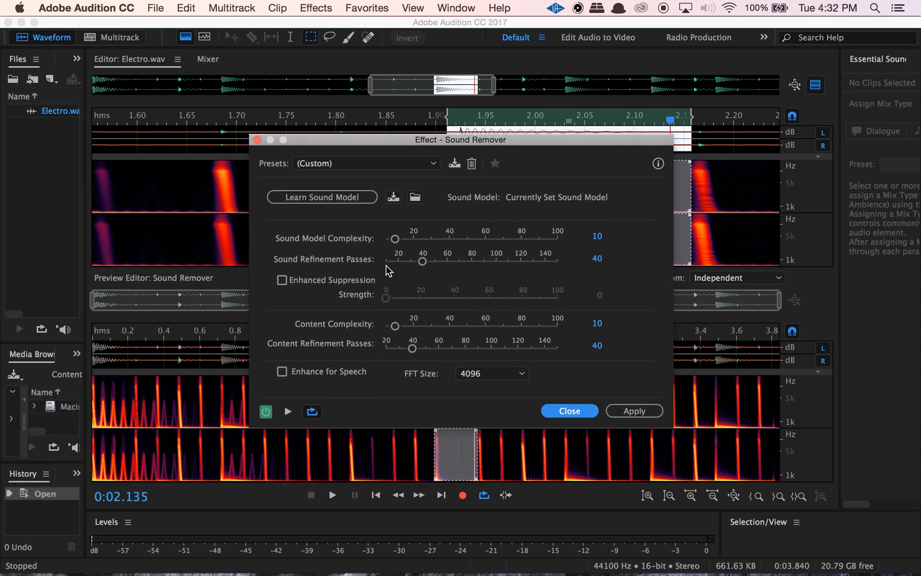
# Step: Raise sound model complexity to its maximum 100 and sound refinement passes to 136
pyautogui.moveTo(393, 239); pyautogui.dragTo(385, 242)
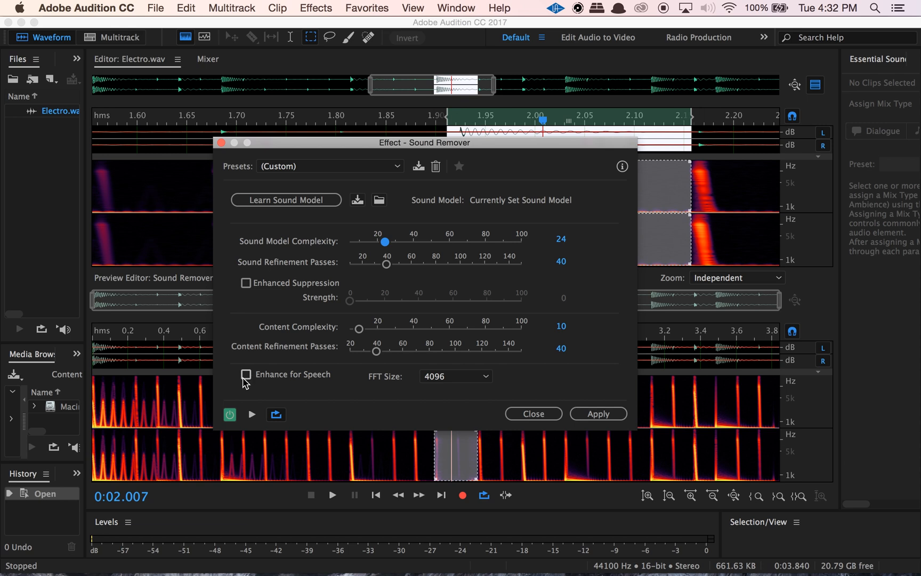
pyautogui.moveTo(307, 382)
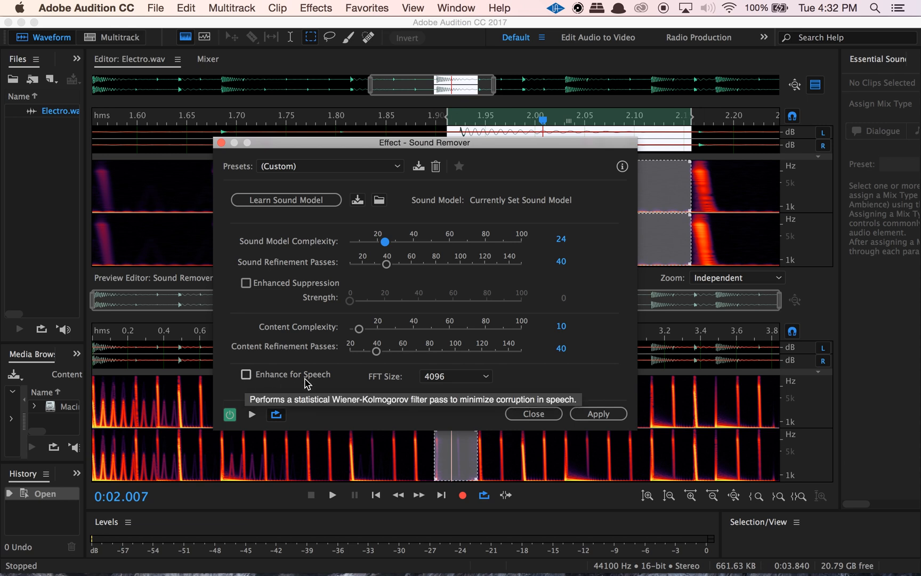
pyautogui.moveTo(391, 277)
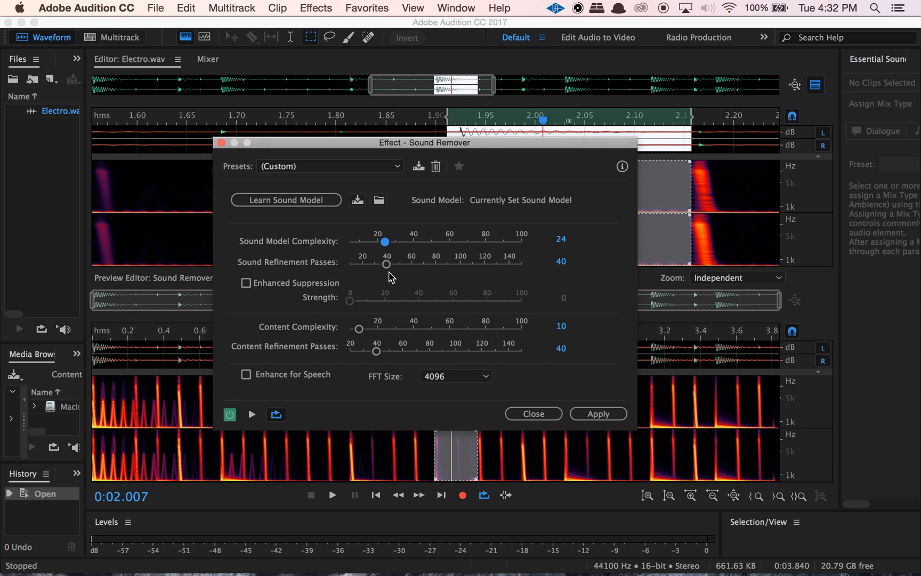
pyautogui.moveTo(386, 265); pyautogui.dragTo(429, 264)
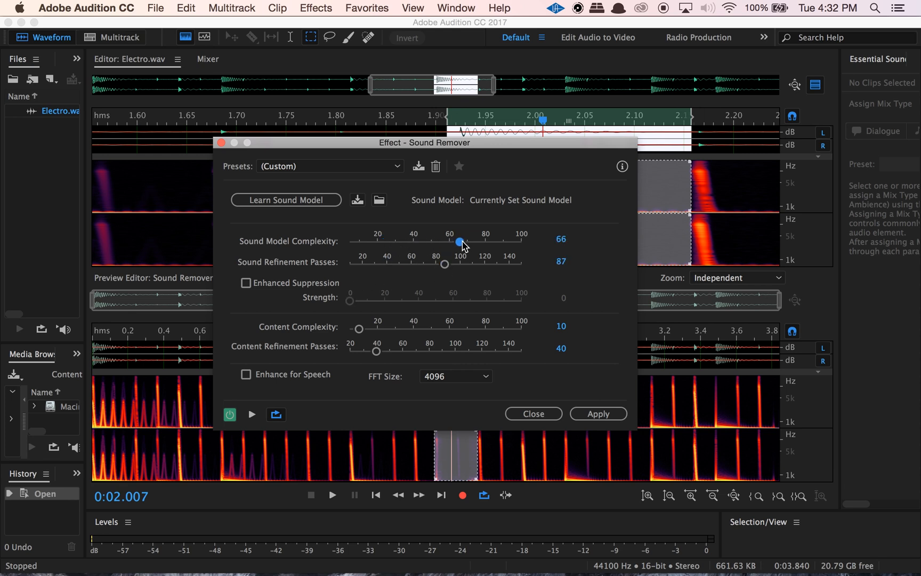
pyautogui.moveTo(443, 264); pyautogui.dragTo(483, 264)
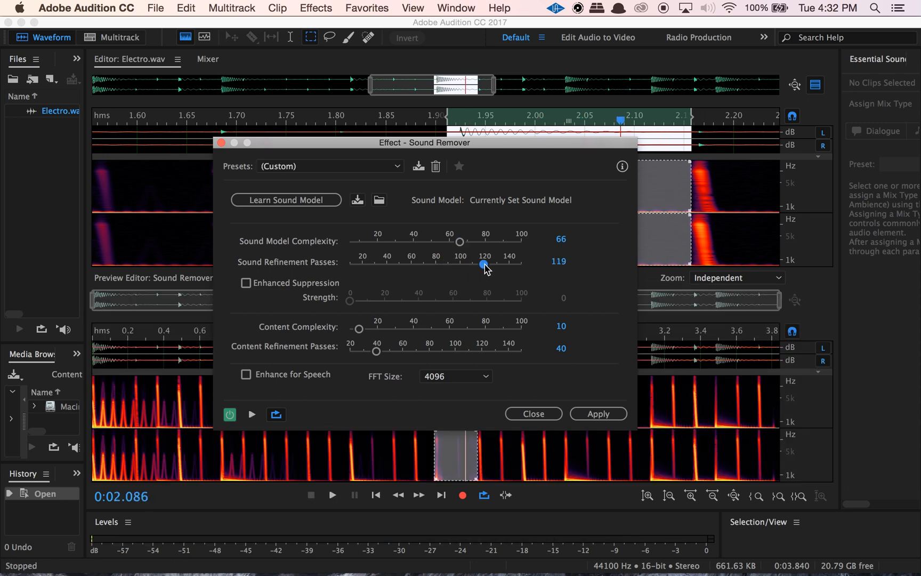
pyautogui.moveTo(482, 265); pyautogui.dragTo(489, 265)
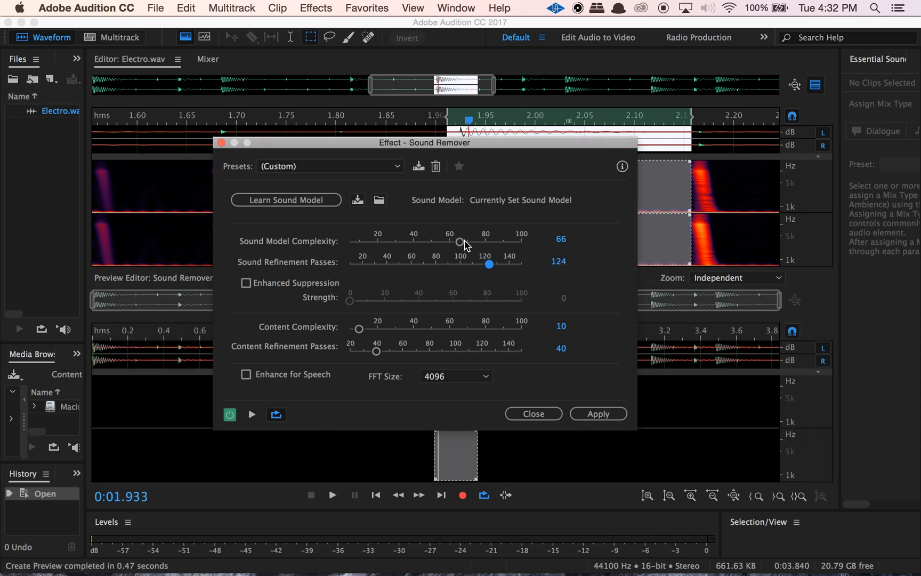
pyautogui.moveTo(459, 241); pyautogui.dragTo(501, 241)
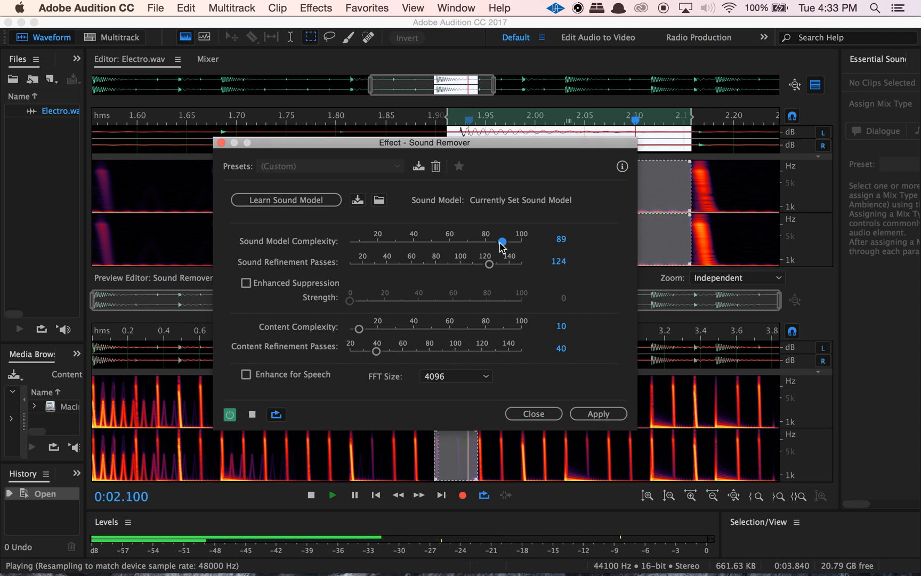
pyautogui.moveTo(502, 241); pyautogui.dragTo(521, 241)
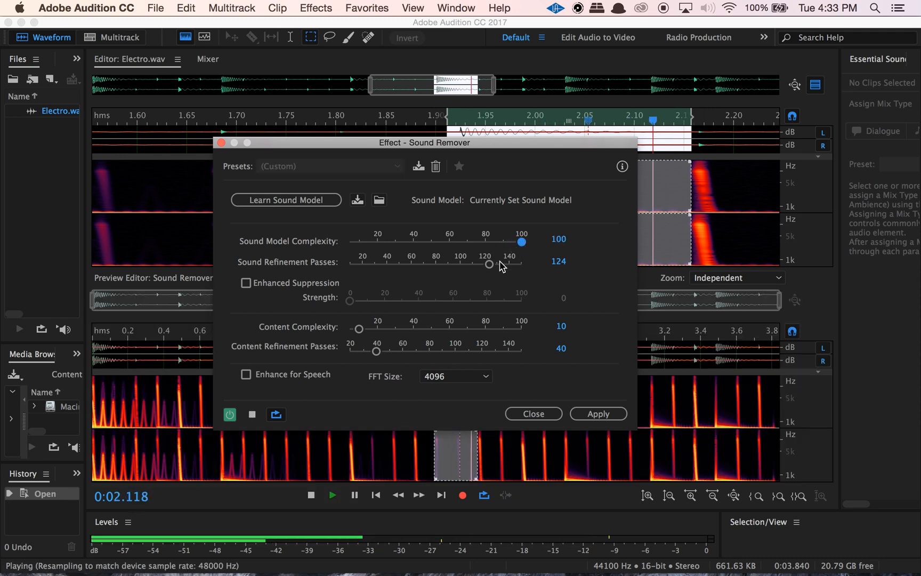
pyautogui.moveTo(490, 263); pyautogui.dragTo(504, 263)
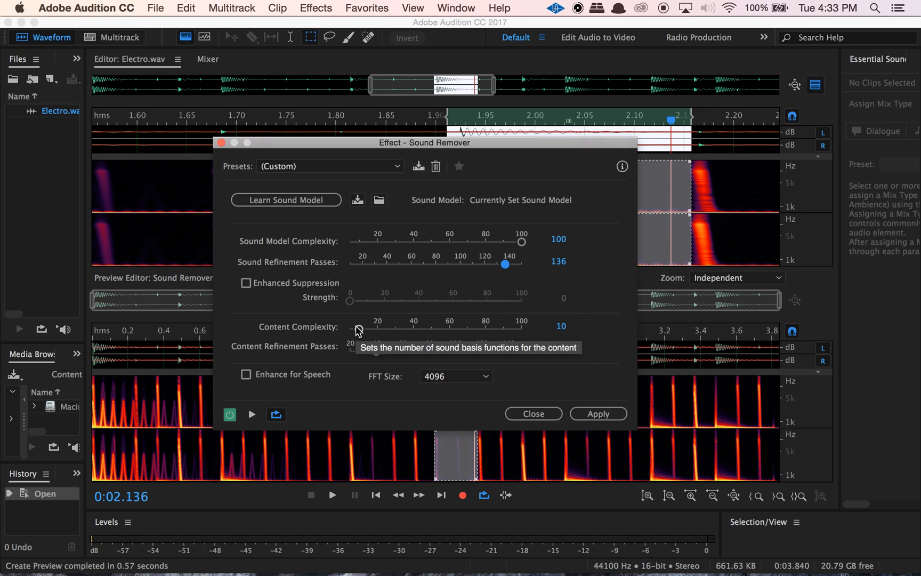
# Step: Raise content complexity to 47 and content refinement passes to 97
pyautogui.moveTo(356, 329); pyautogui.dragTo(424, 330)
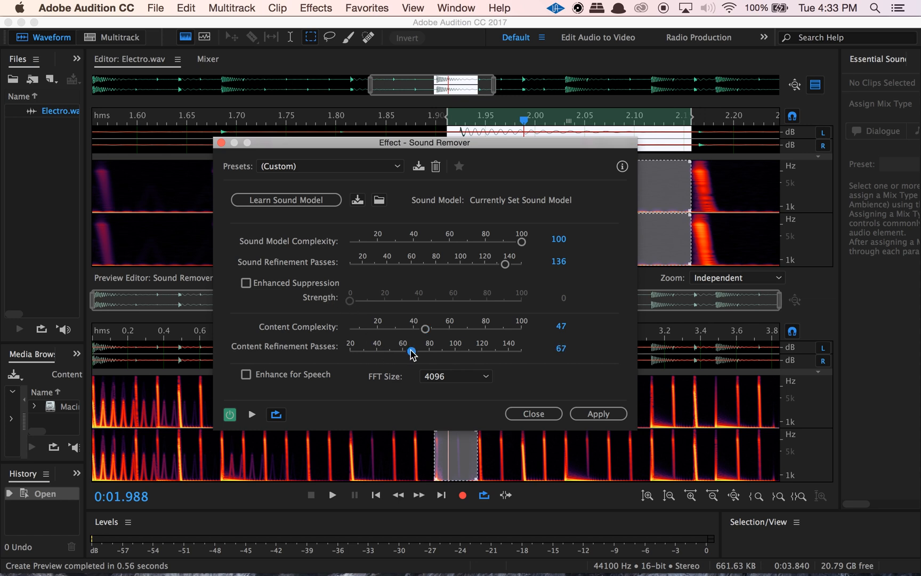
pyautogui.moveTo(410, 353); pyautogui.dragTo(451, 353)
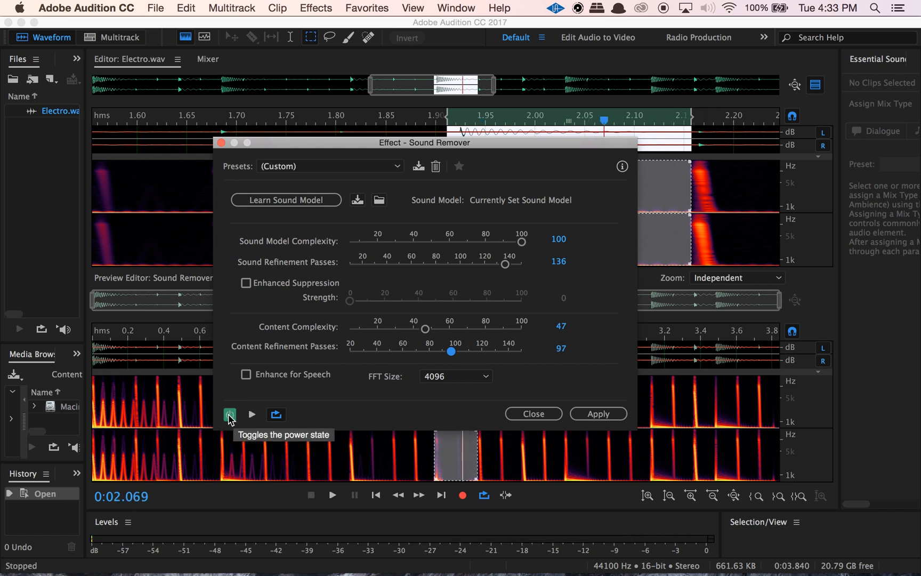
# Step: Bypass and re-enable the effect while previewing to compare, then stop playback
pyautogui.click(231, 414)
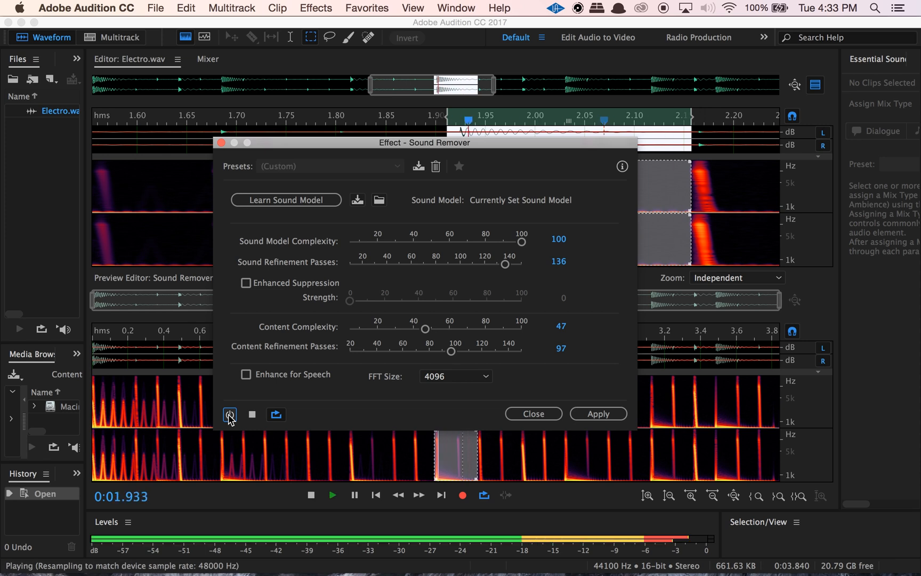
pyautogui.click(230, 414)
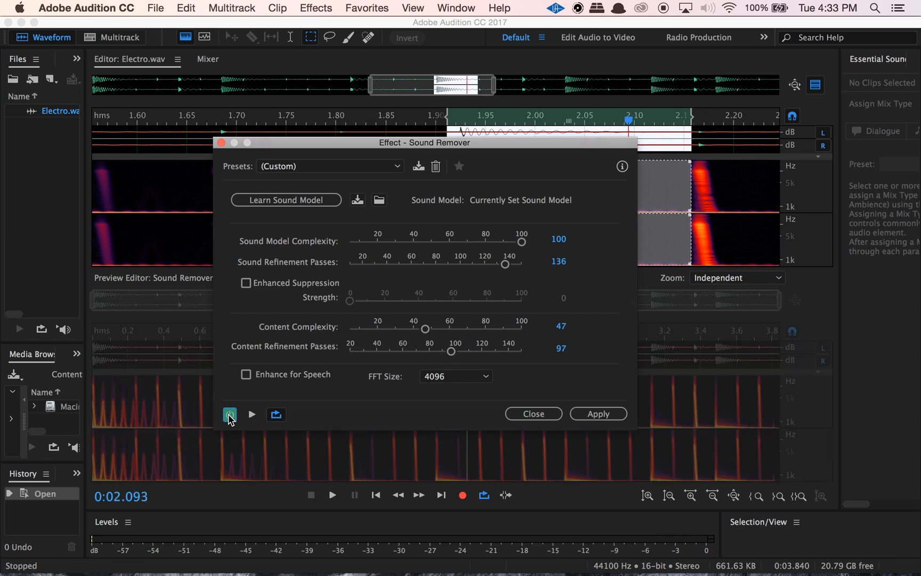
pyautogui.click(252, 415)
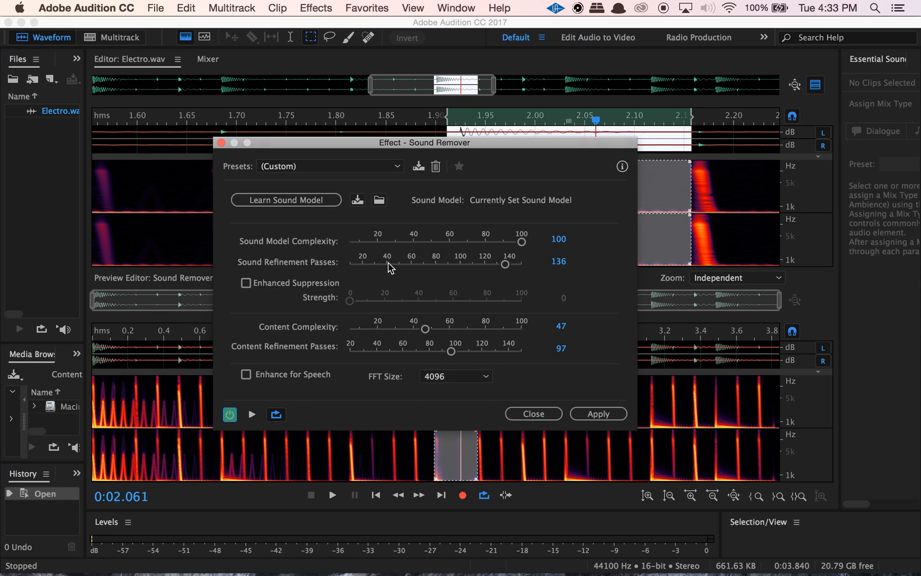
pyautogui.moveTo(458, 322)
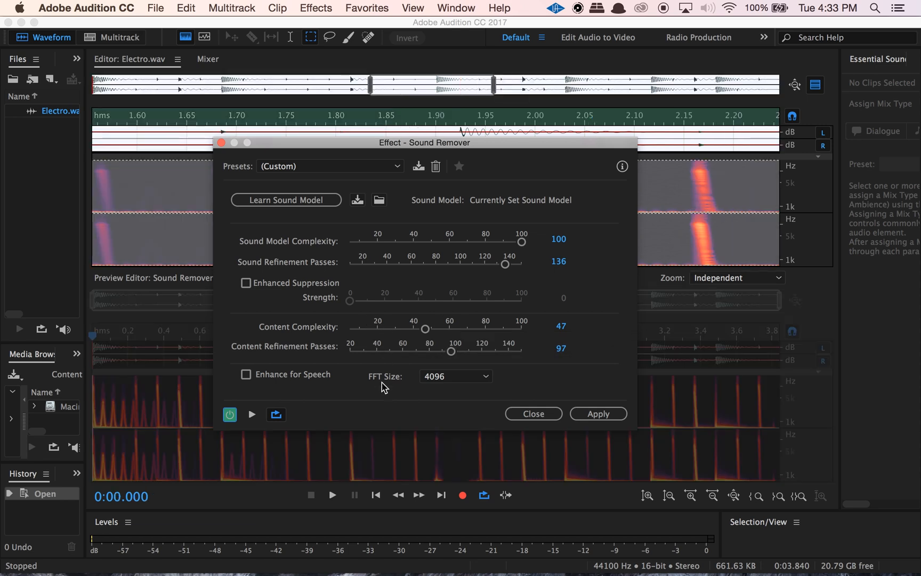
pyautogui.click(252, 415)
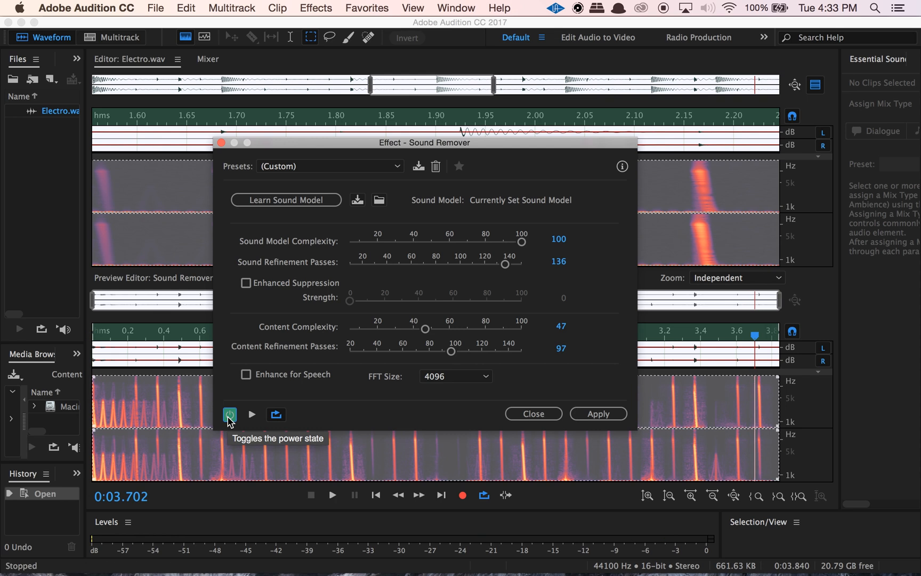
pyautogui.moveTo(753, 343)
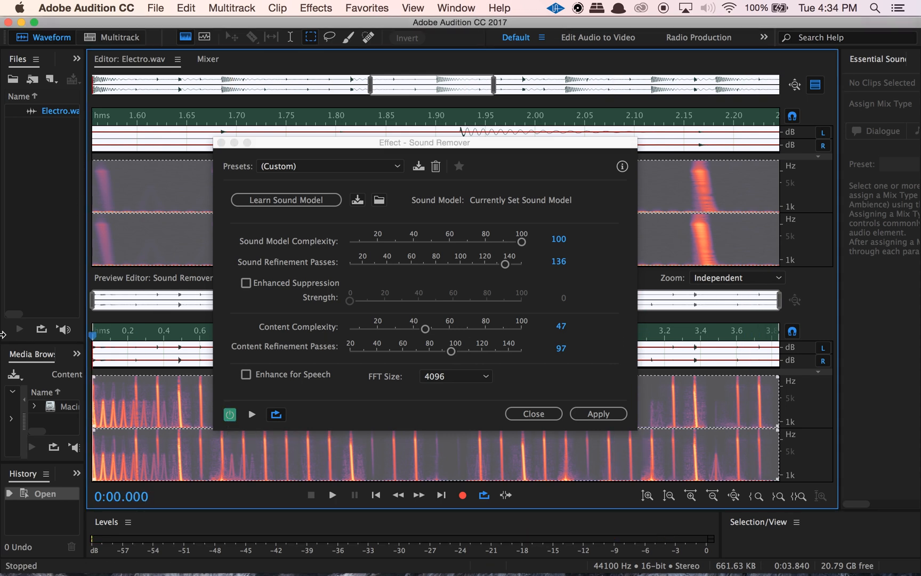
pyautogui.click(230, 415)
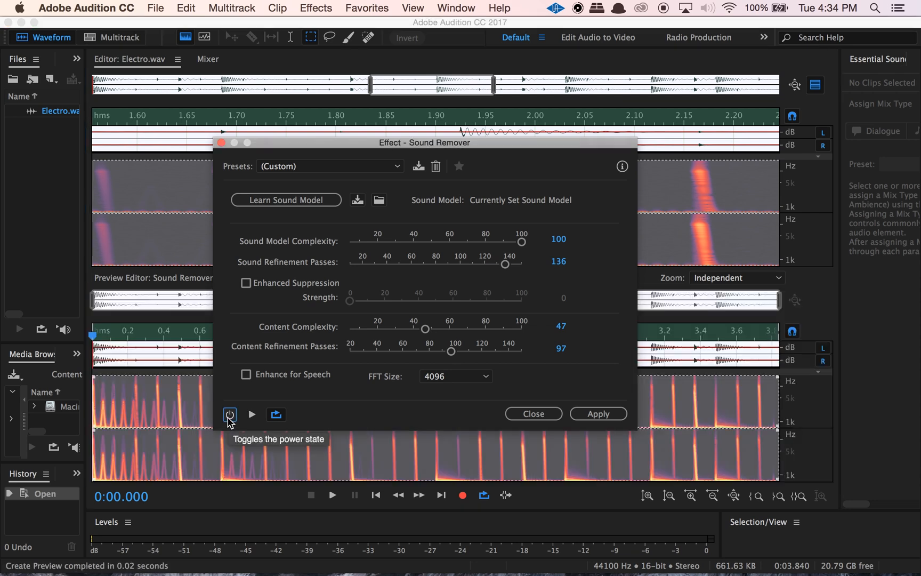
pyautogui.click(252, 415)
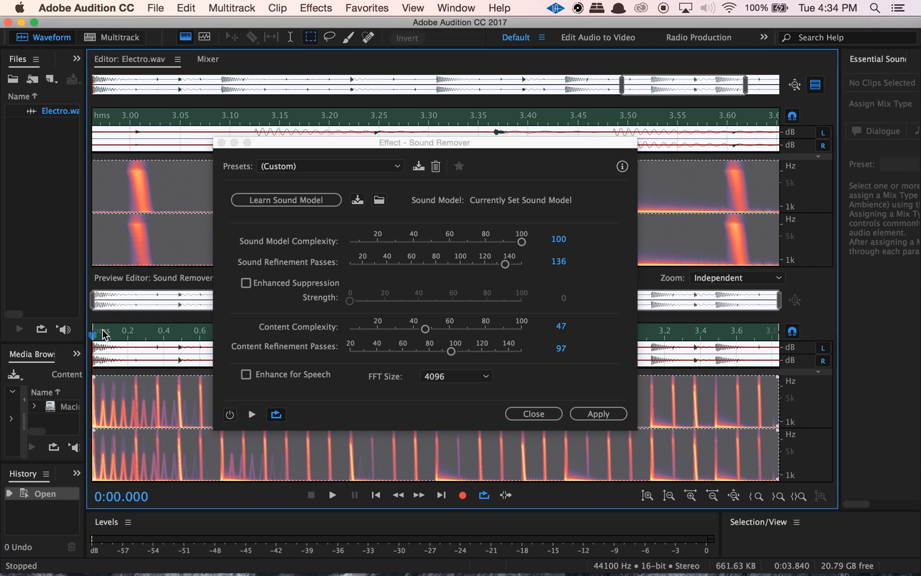
pyautogui.click(252, 415)
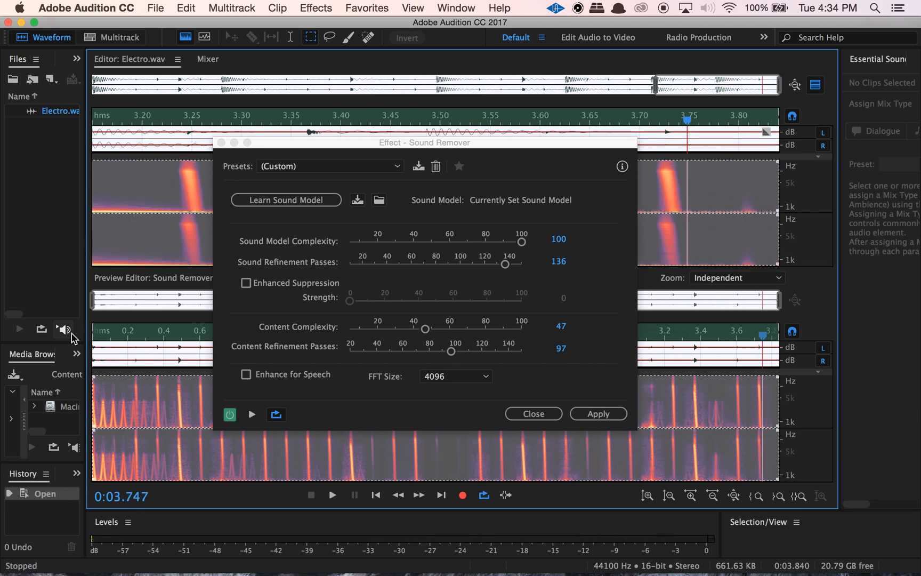
pyautogui.click(599, 414)
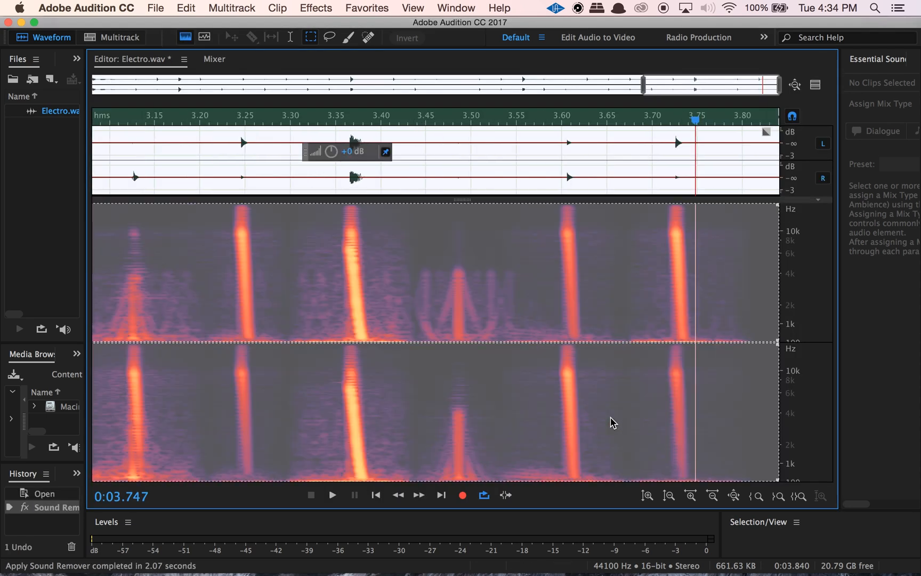
# Step: Move the playhead to about 3.58 seconds to check the reduced kick drums
pyautogui.click(543, 117)
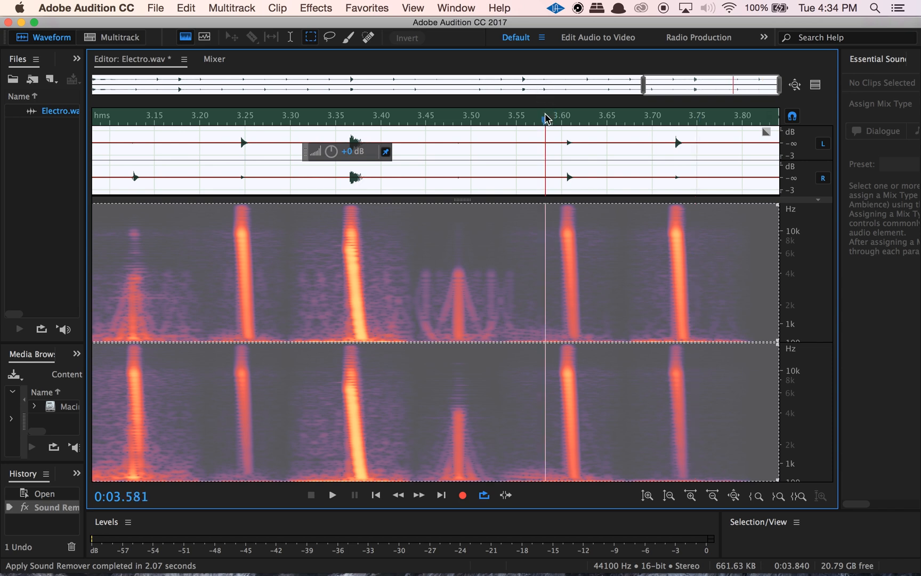